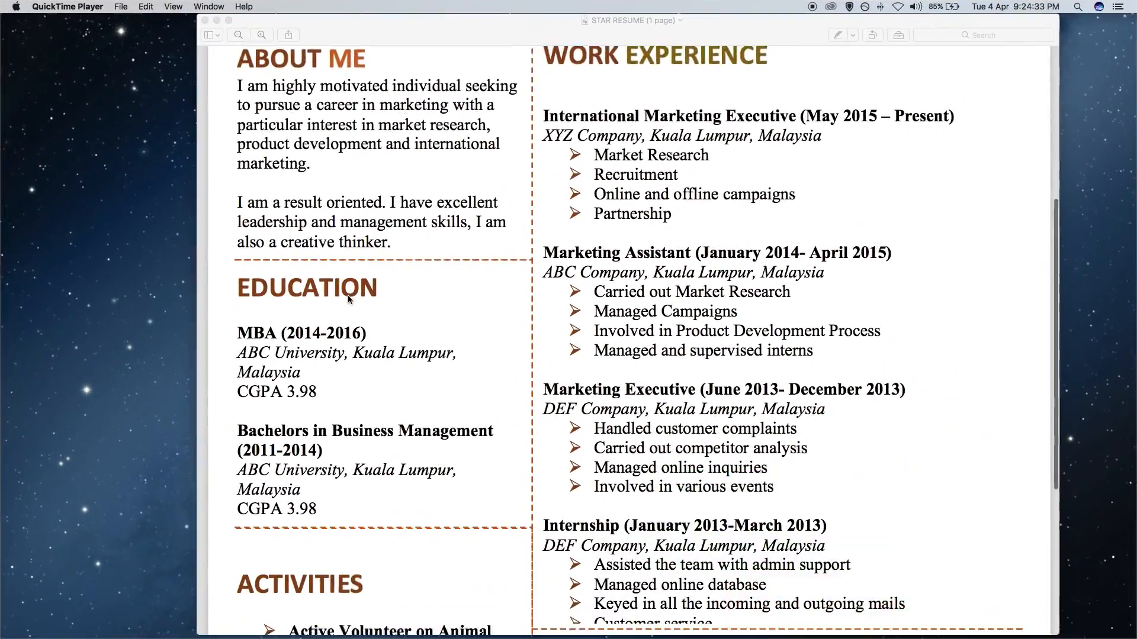
Review the finished resume preview by scrolling through it, then close it.
scroll(down, 3)
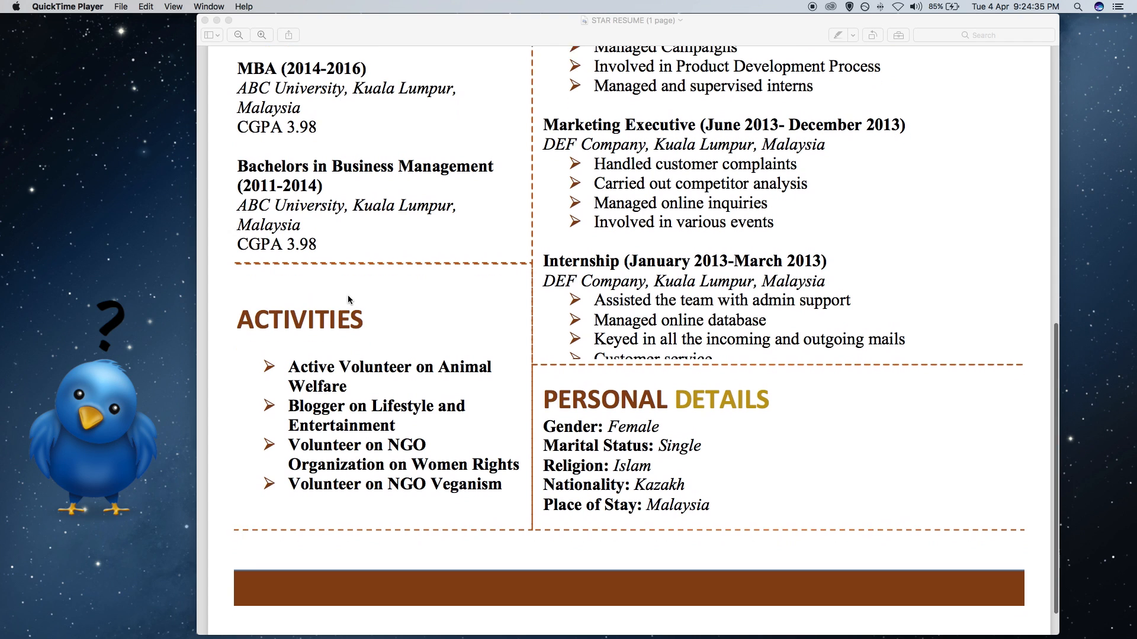
scroll(down, 3)
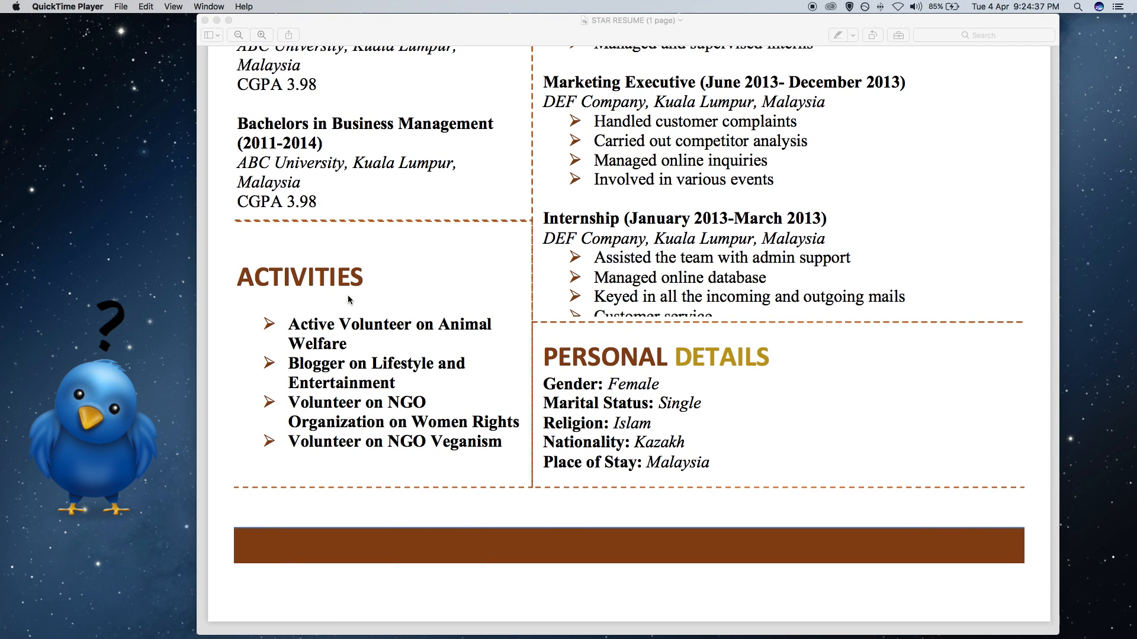
scroll(up, 3)
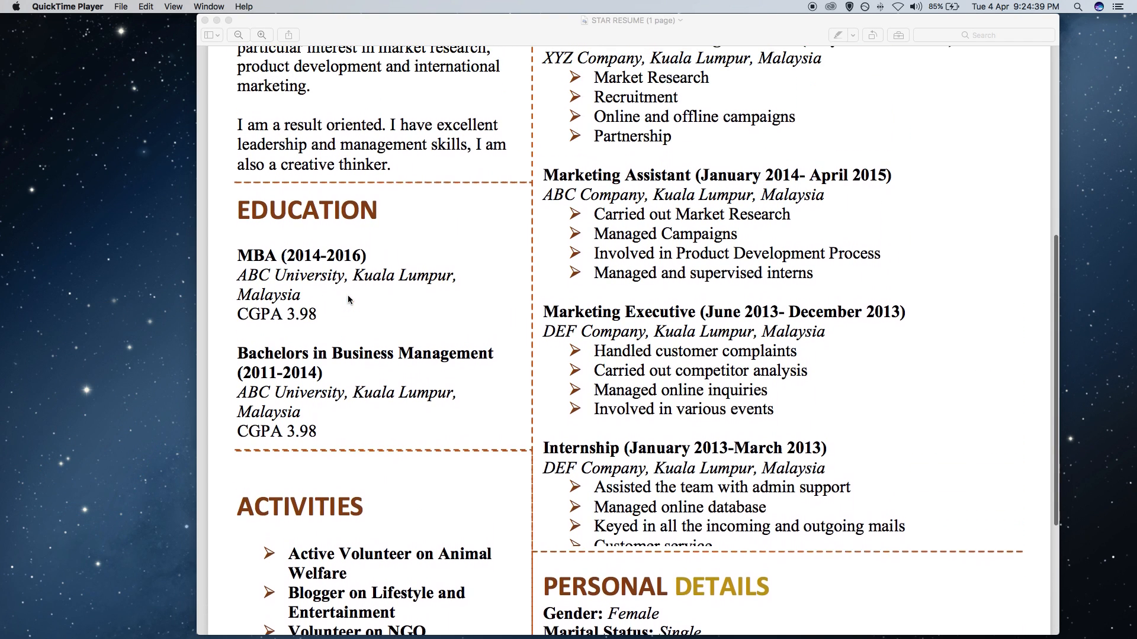
scroll(up, 3)
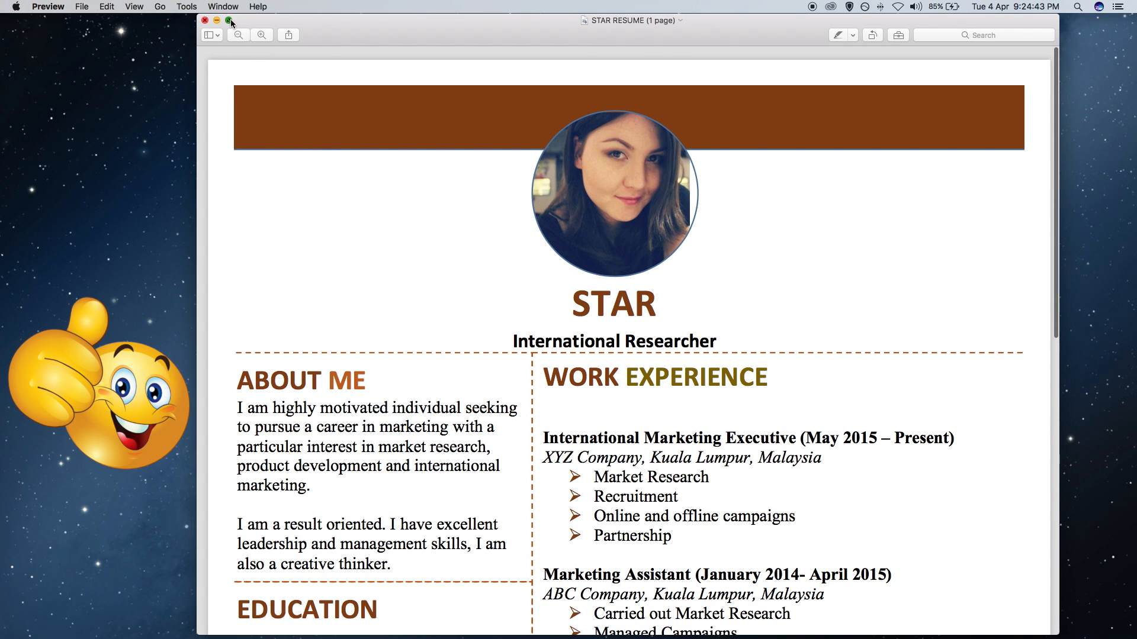
click(230, 21)
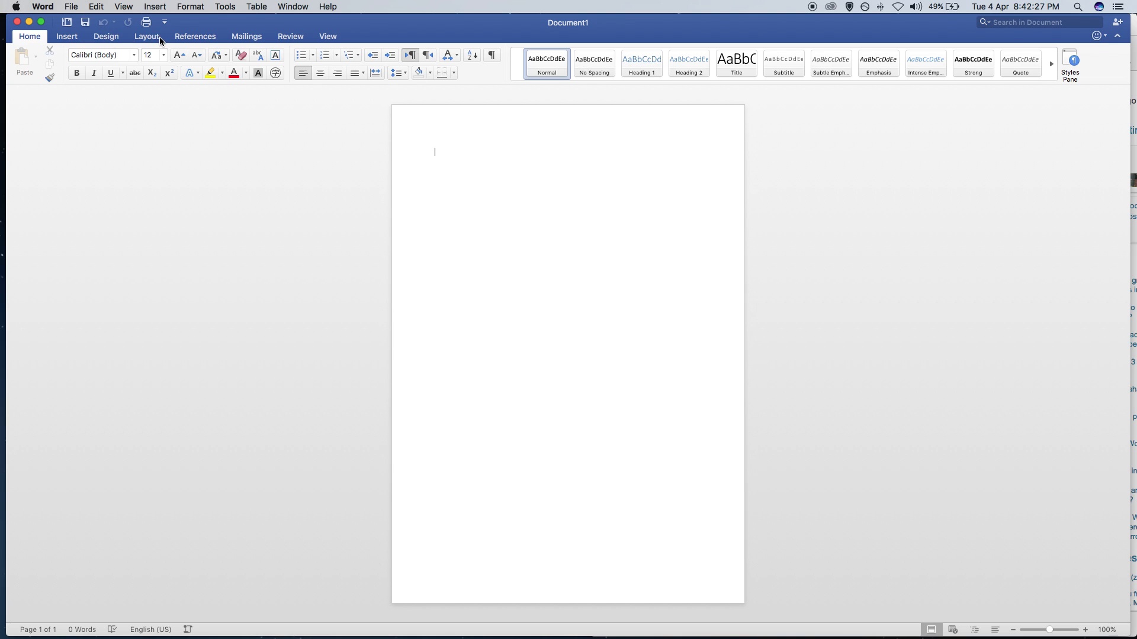
Set the blank document's Top, Bottom, Left and Right page margins to 0 via Custom Margins.
click(146, 36)
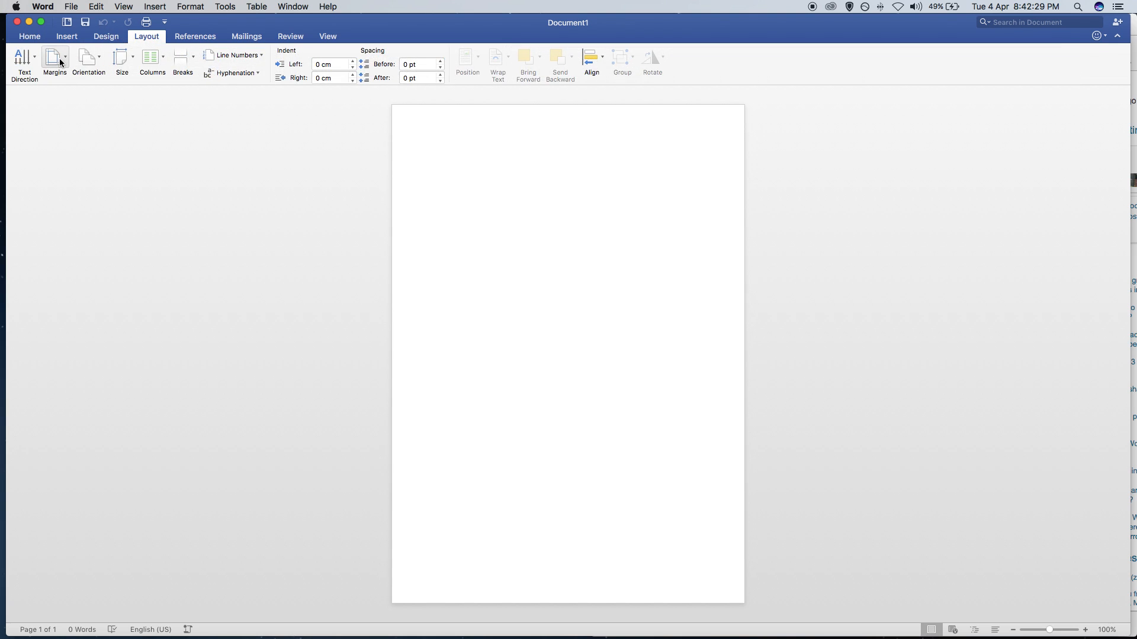
click(55, 61)
text(0)
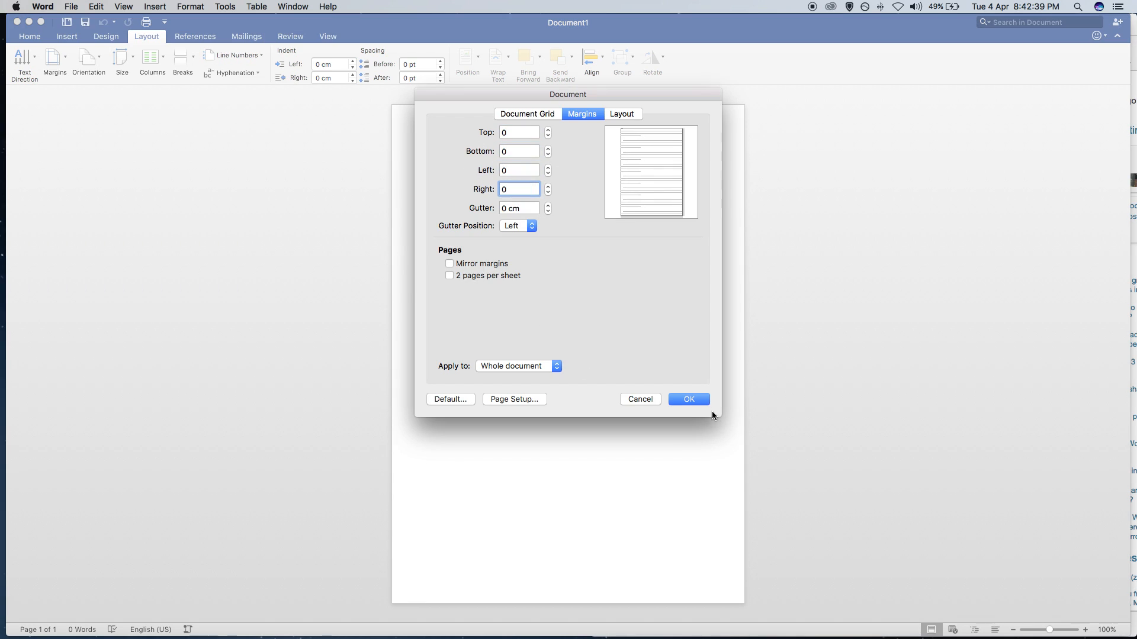
click(688, 399)
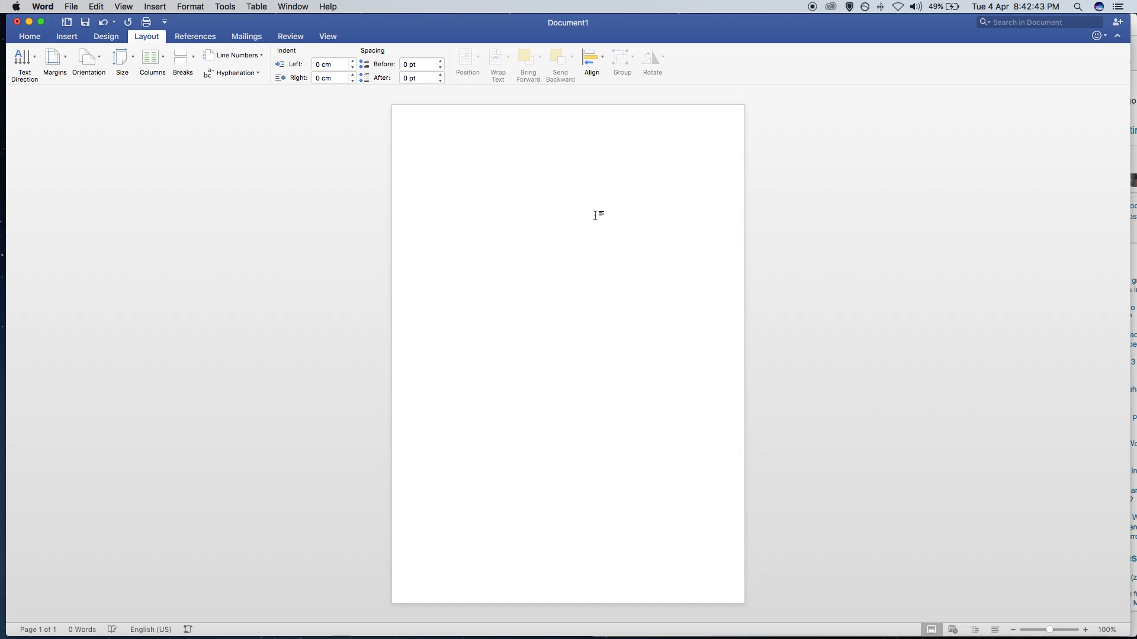
click(65, 36)
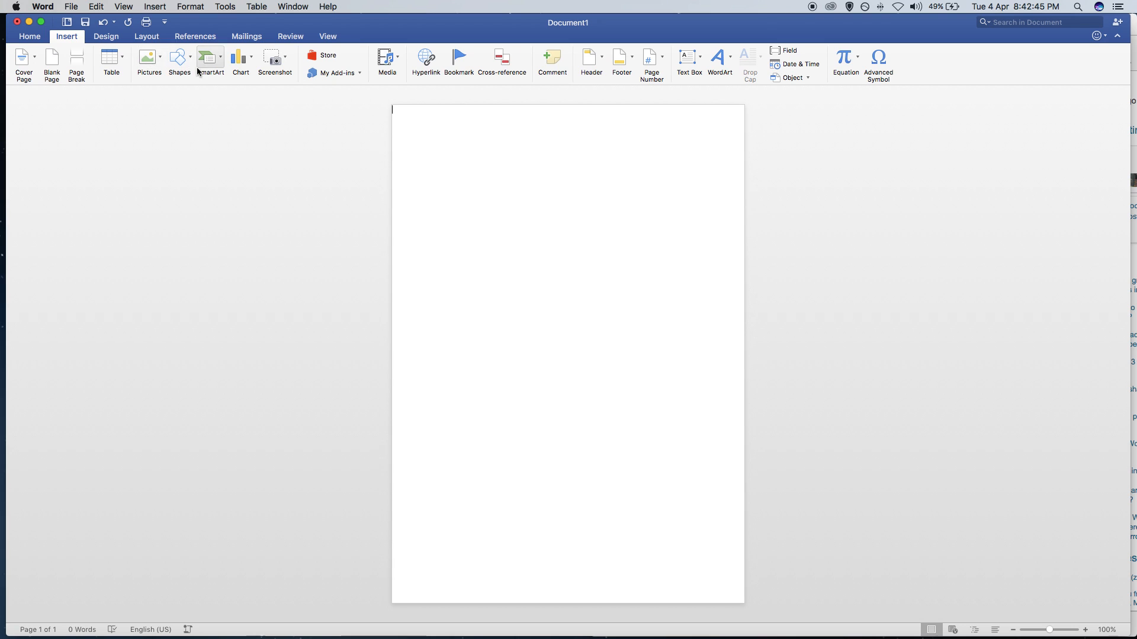
Draw a text box over the full page and set it to No fill and No line.
click(688, 61)
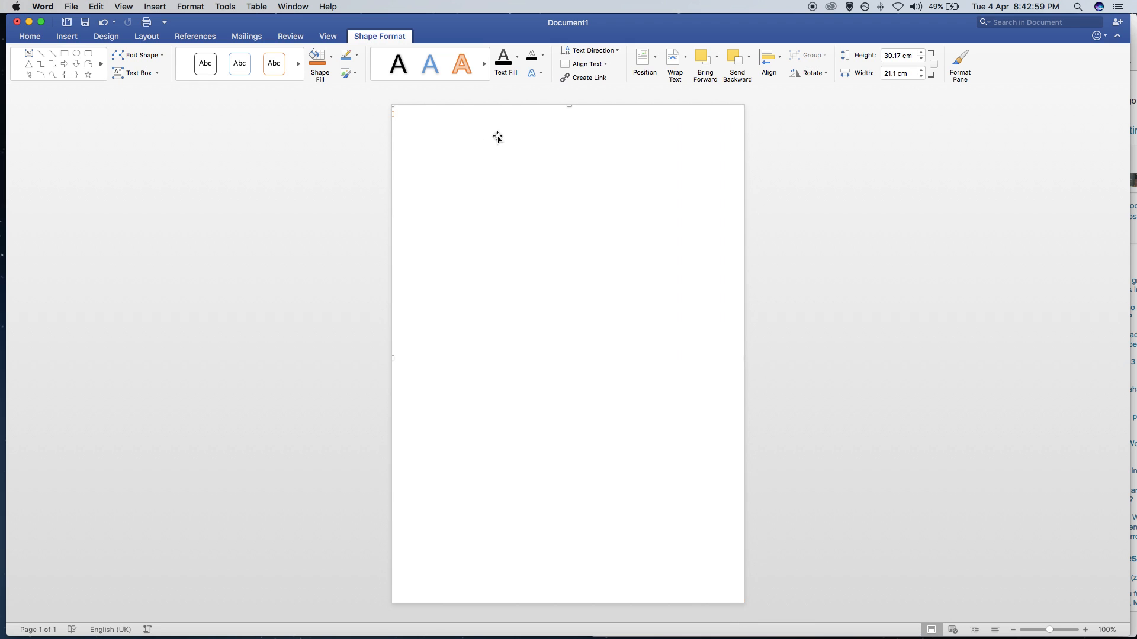
right_click(497, 136)
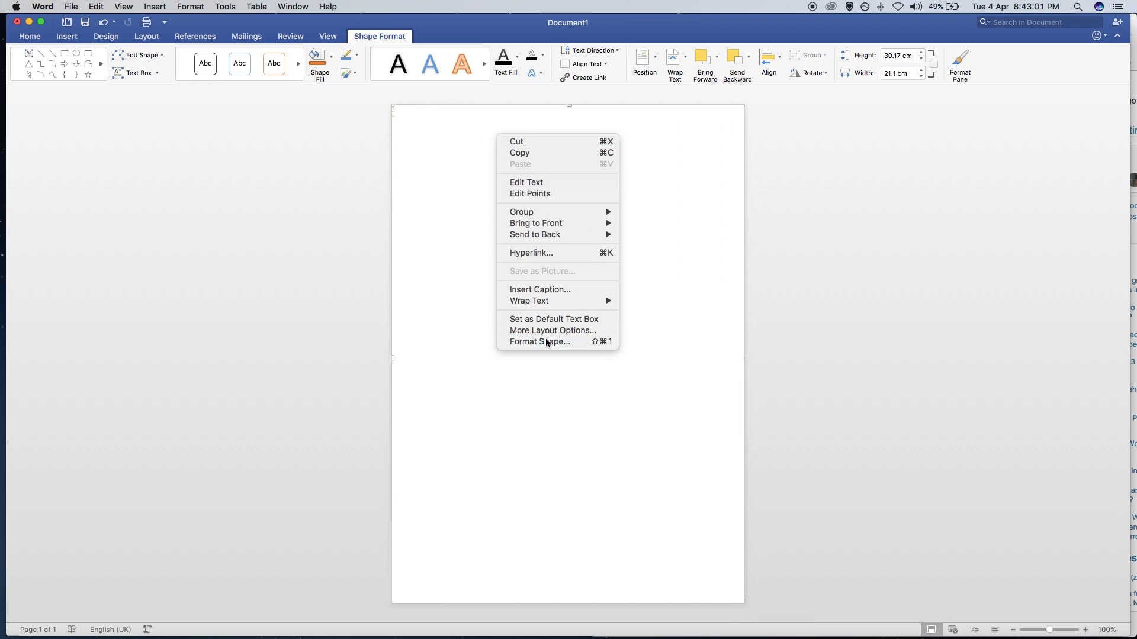
click(540, 342)
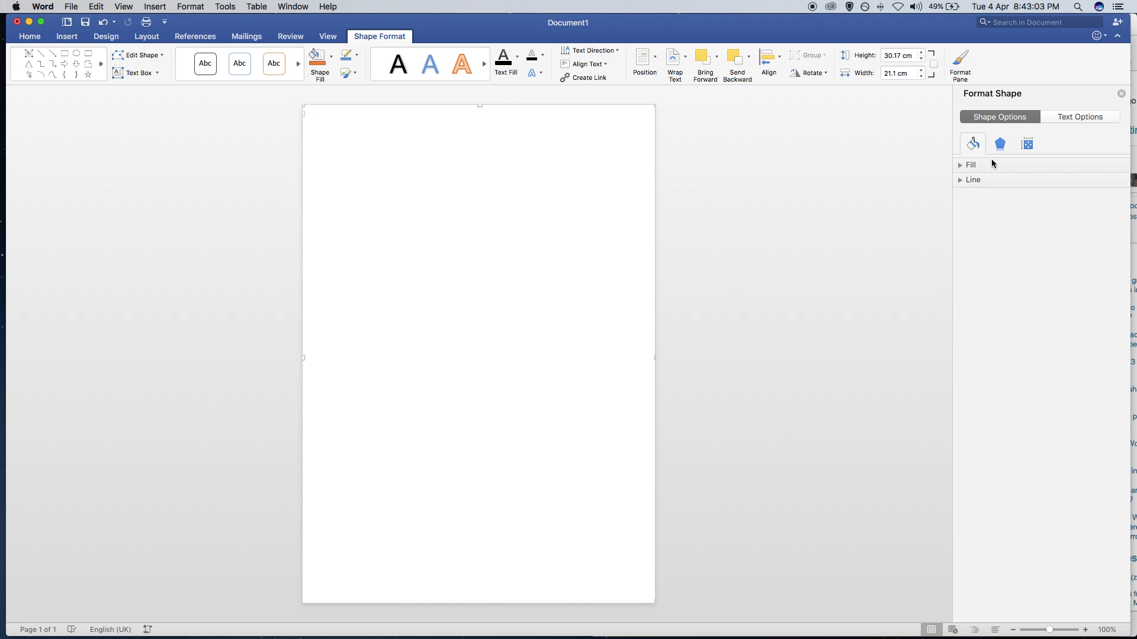
click(964, 165)
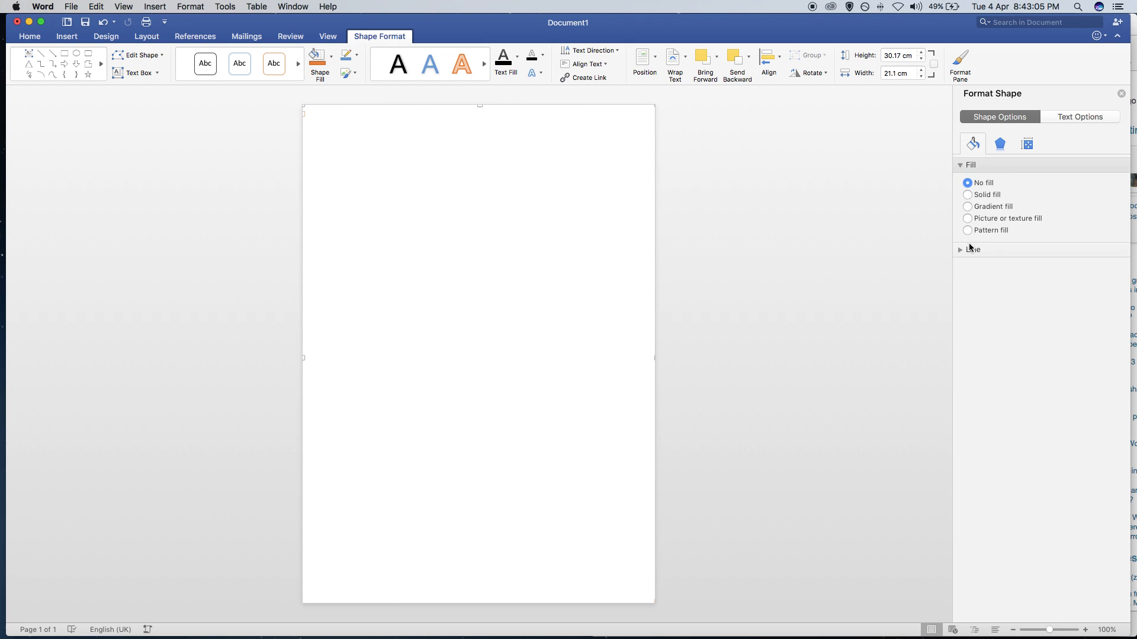
click(960, 250)
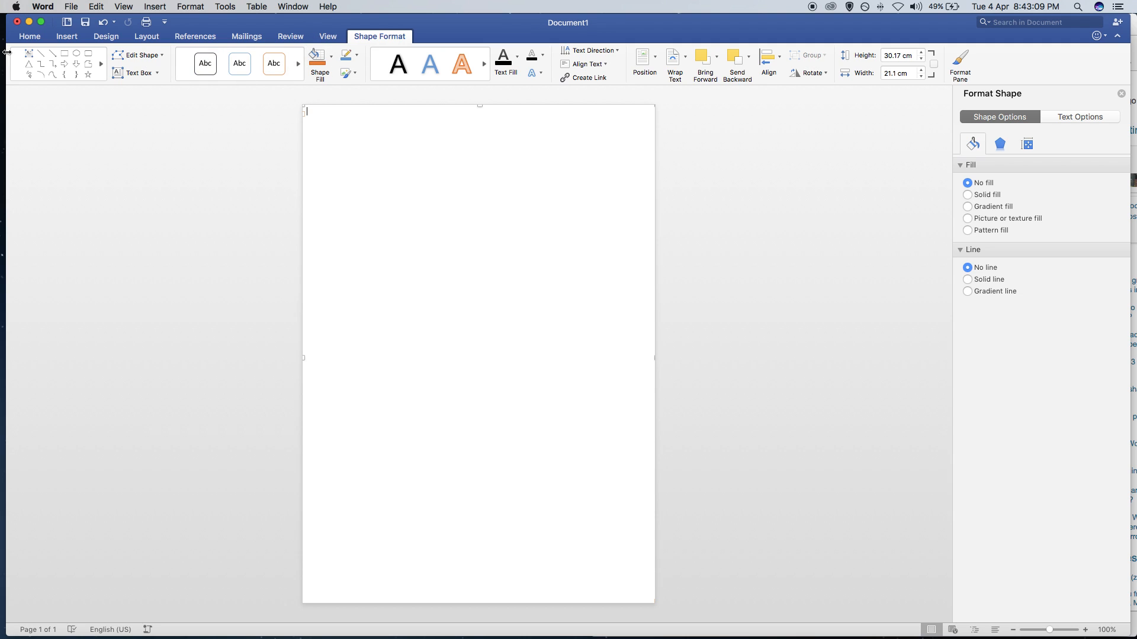
click(66, 36)
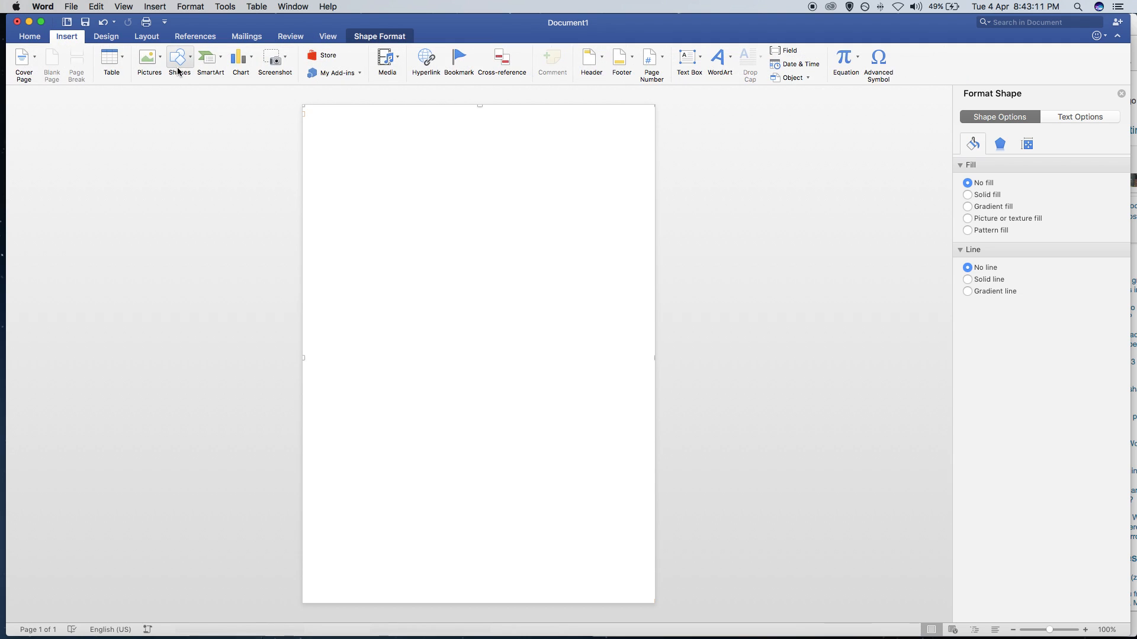
Draw a rounded rectangle banner across the top of the page and fill it brown.
click(179, 62)
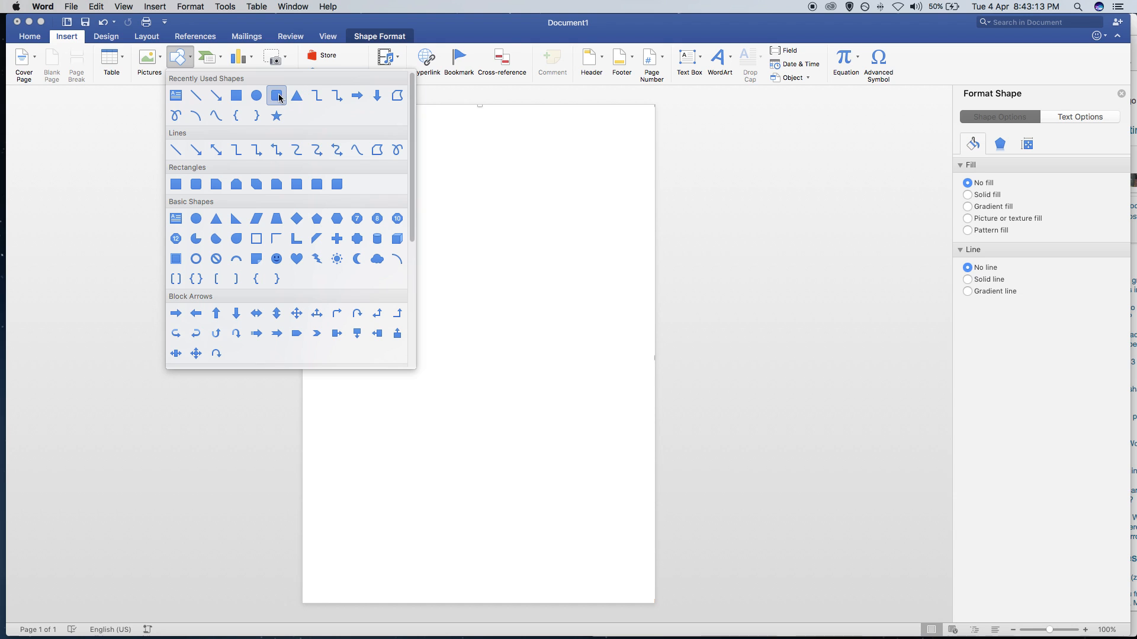
click(277, 94)
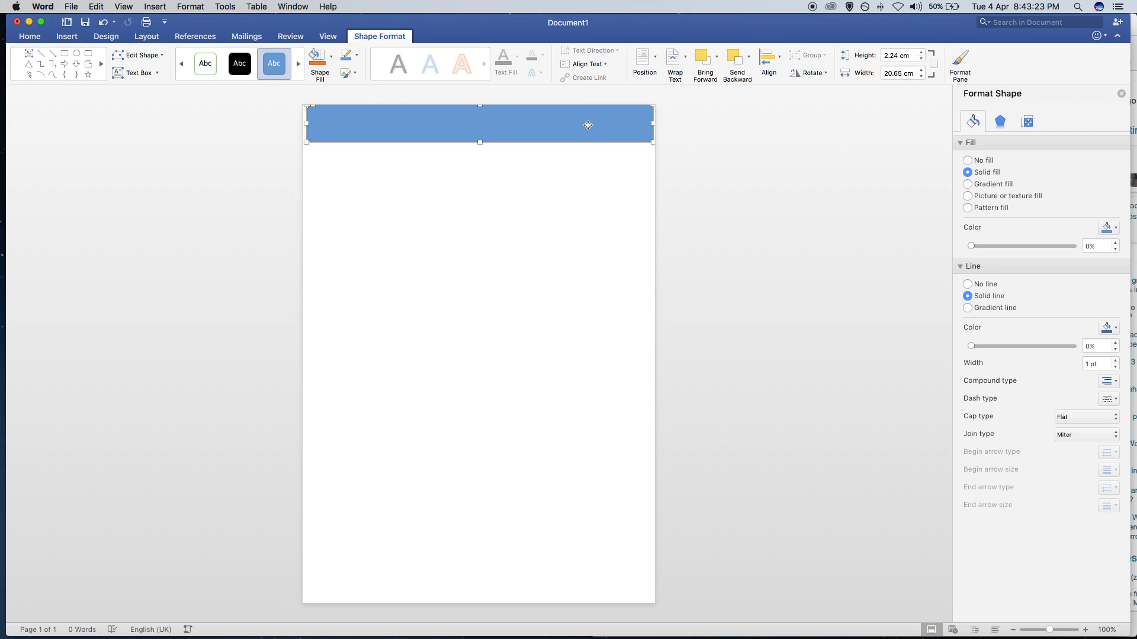
mouse_move(650, 173)
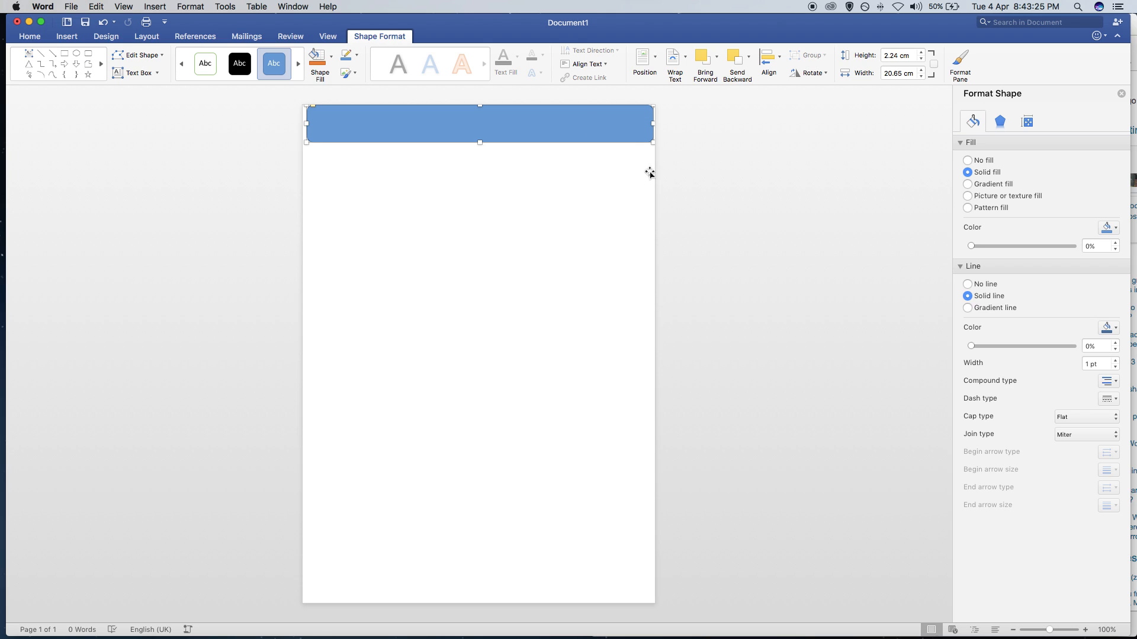
drag(478, 124, 478, 133)
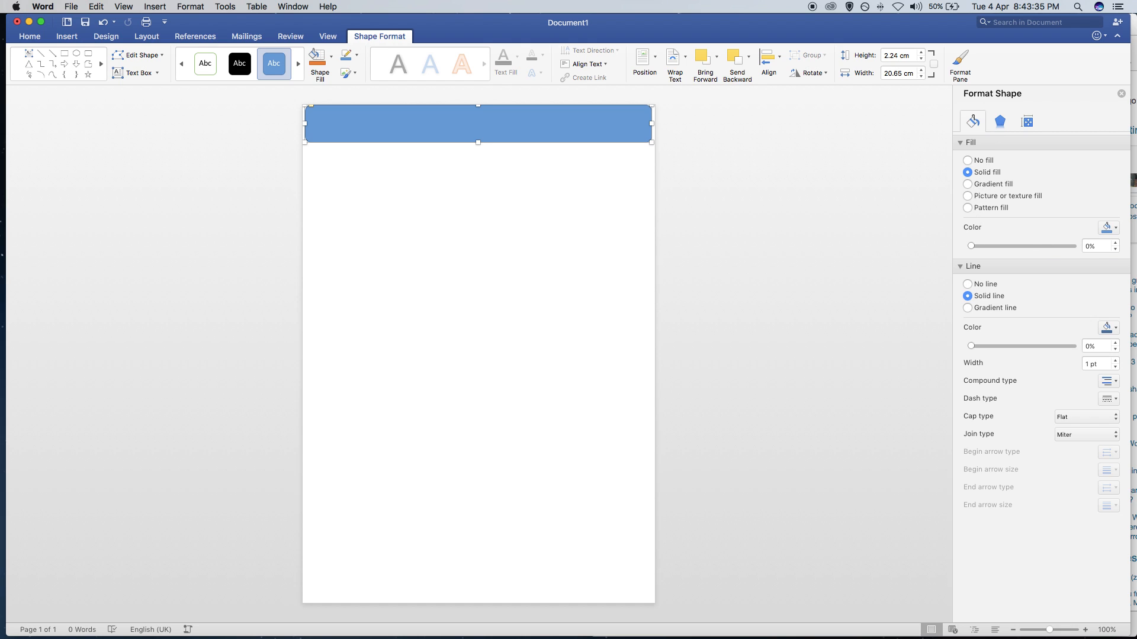
click(1108, 227)
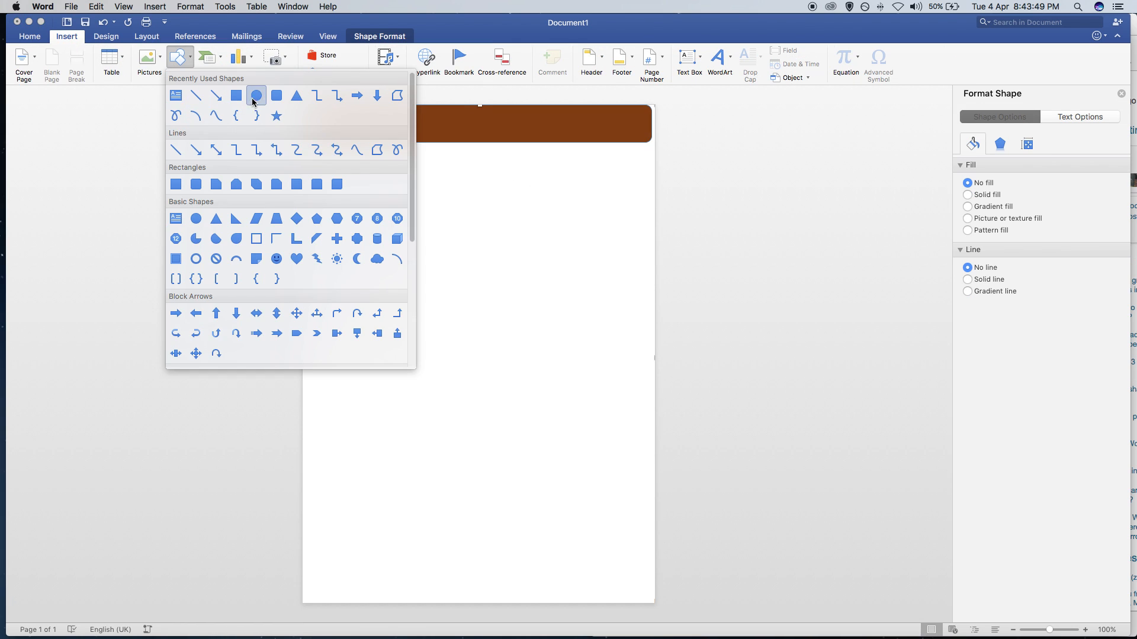
Draw an oval under the banner's centre and switch it to a Picture or texture fill.
click(256, 95)
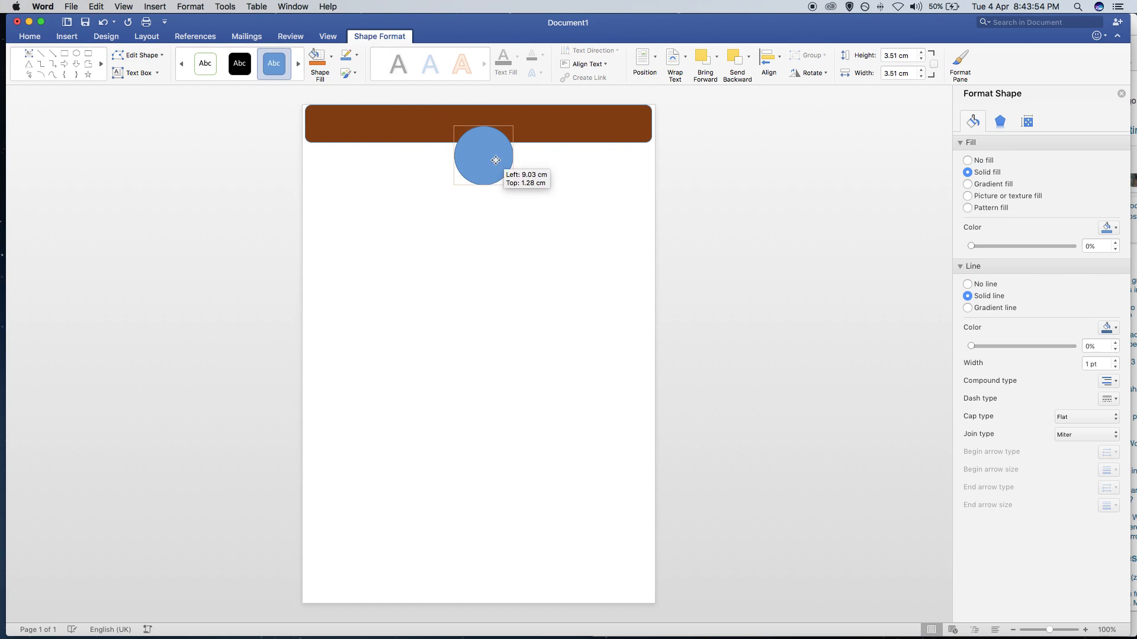
right_click(483, 159)
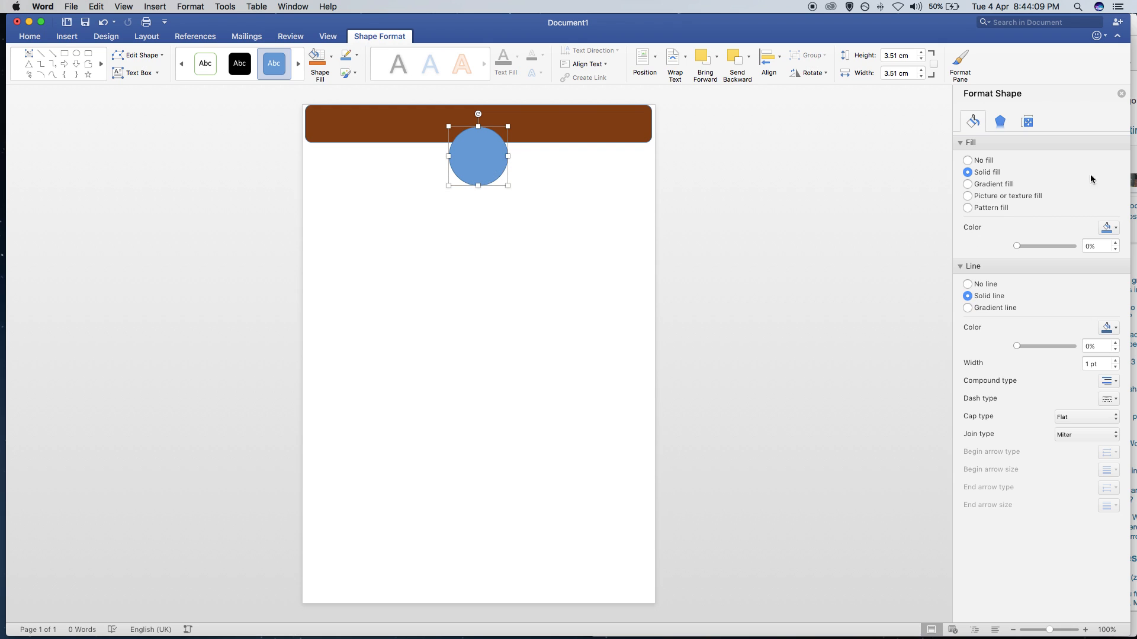
click(969, 196)
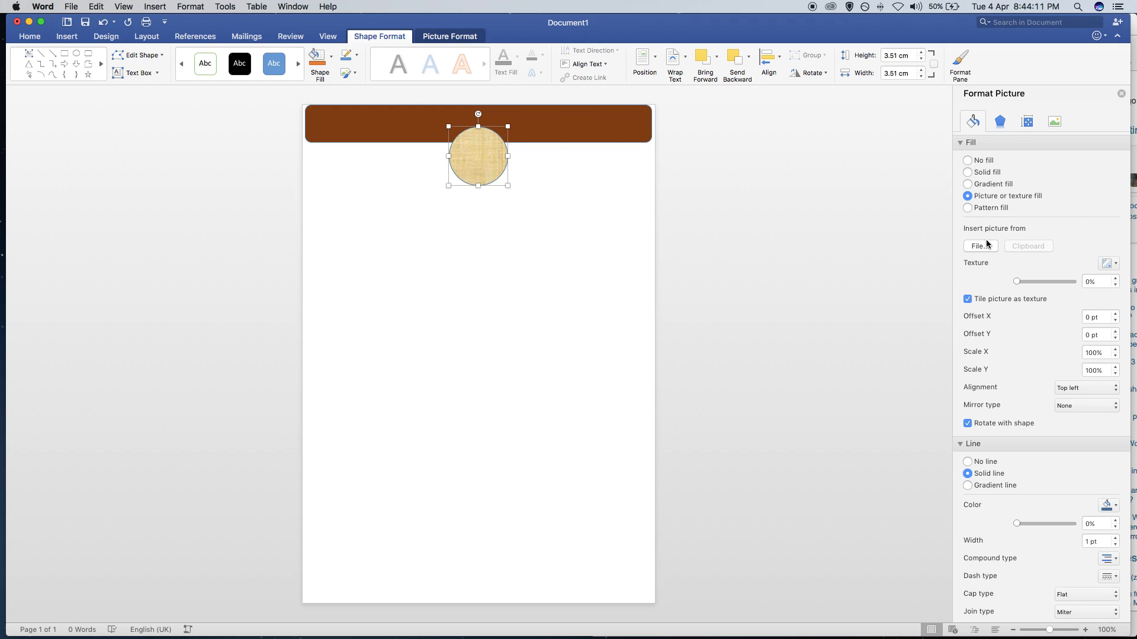
Fill the circle with a portrait photo from the desktop and offset it left -5%, right 5%, top -1%.
click(979, 246)
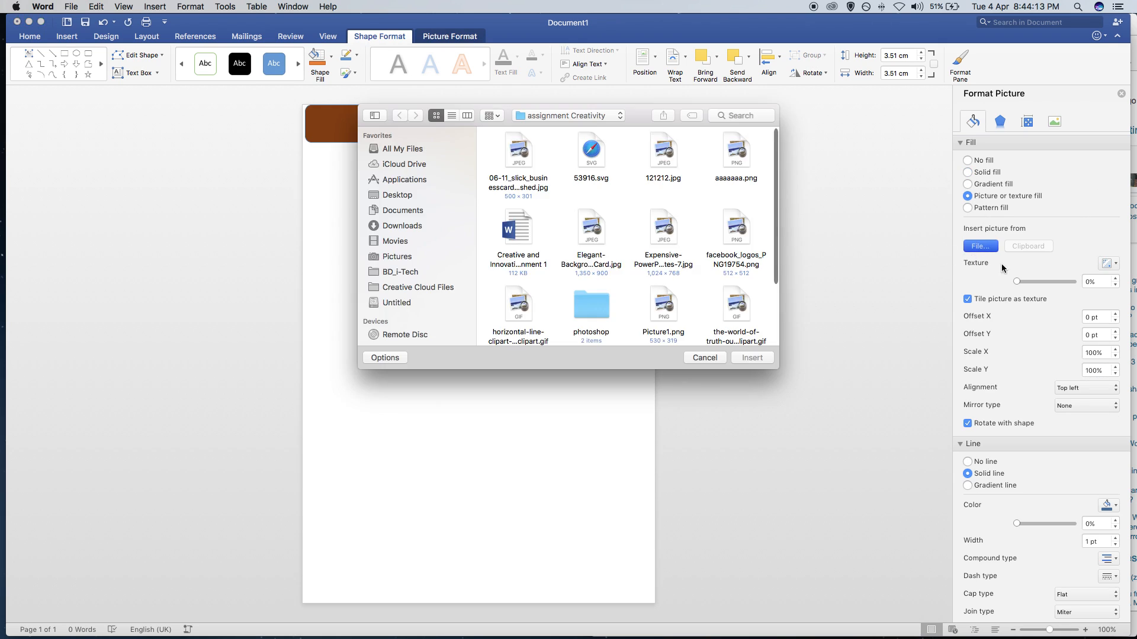
click(397, 194)
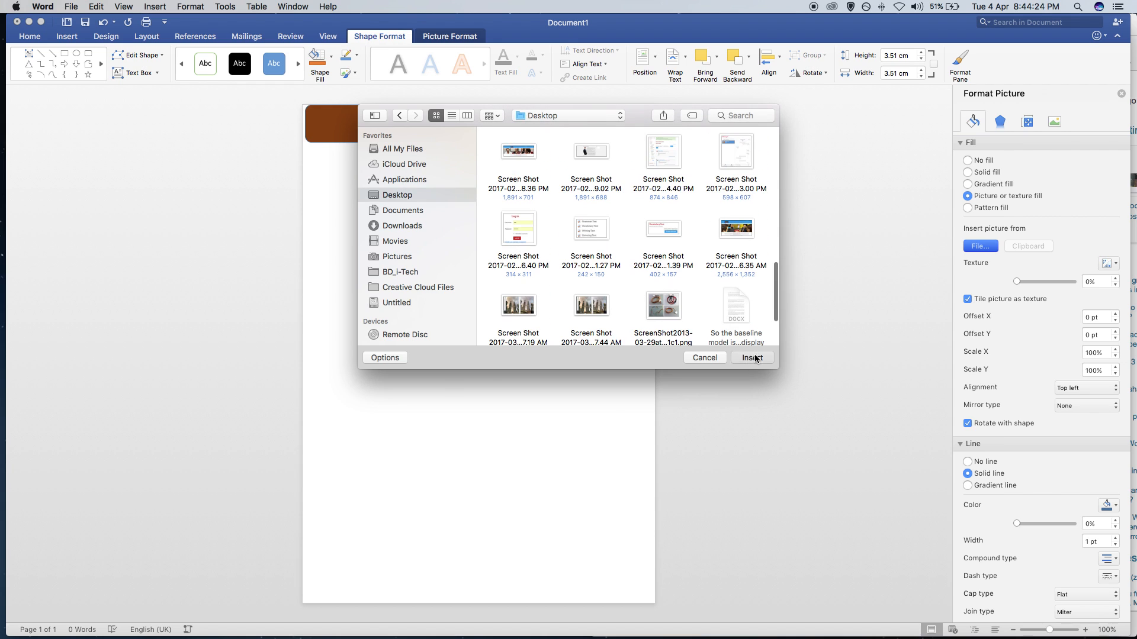
click(751, 357)
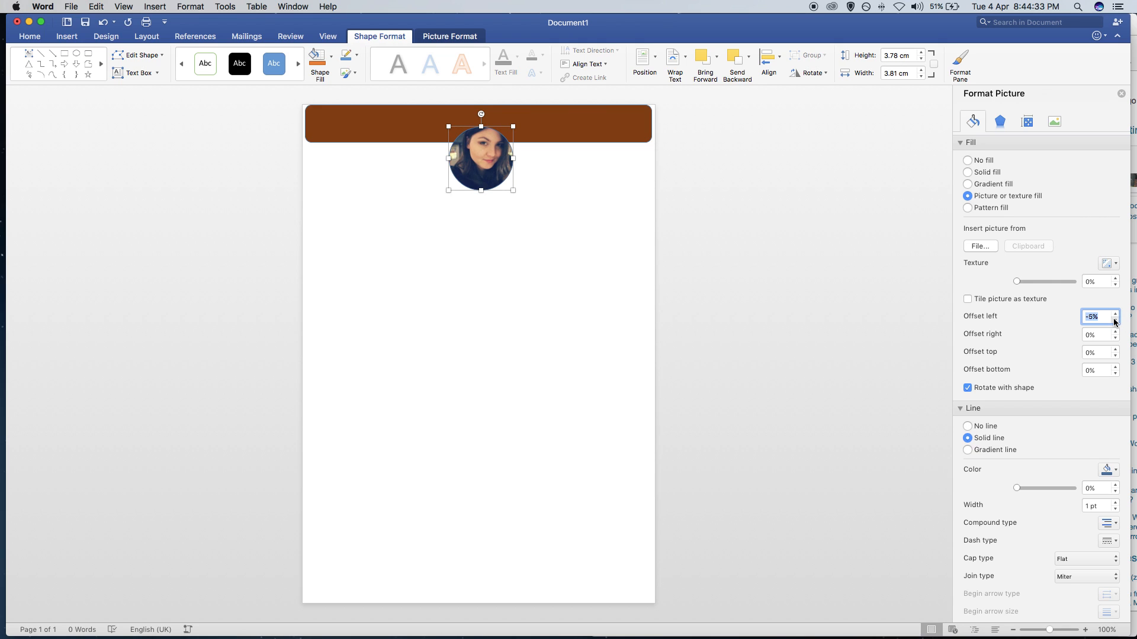
click(1114, 330)
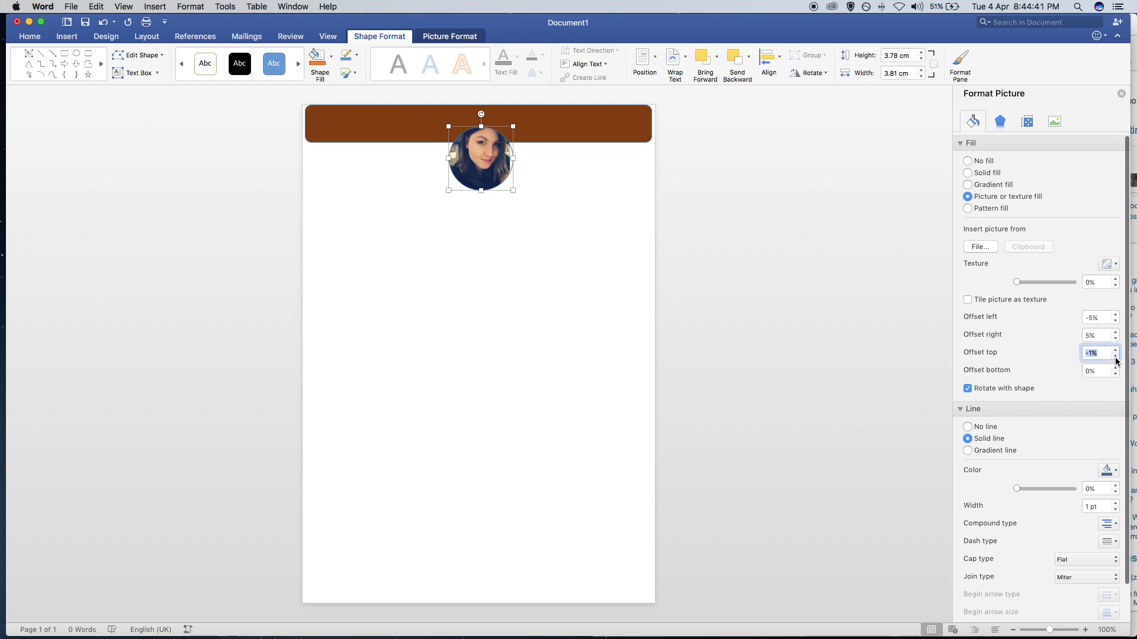
click(1115, 349)
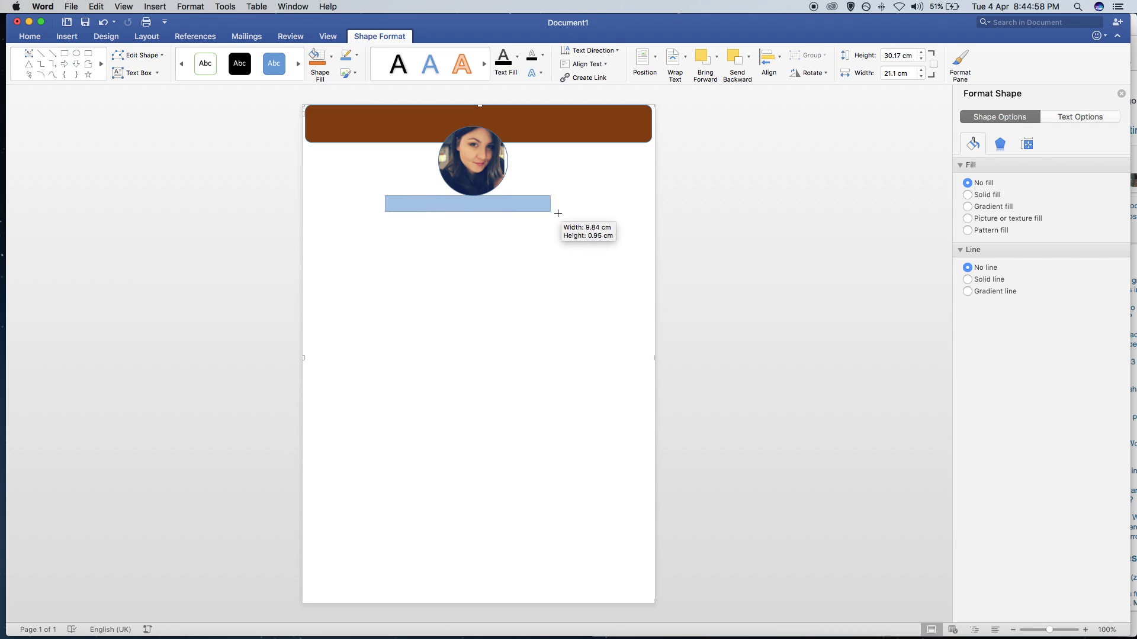
Add text to the rectangle below the photo and remove its fill and outline.
right_click(467, 204)
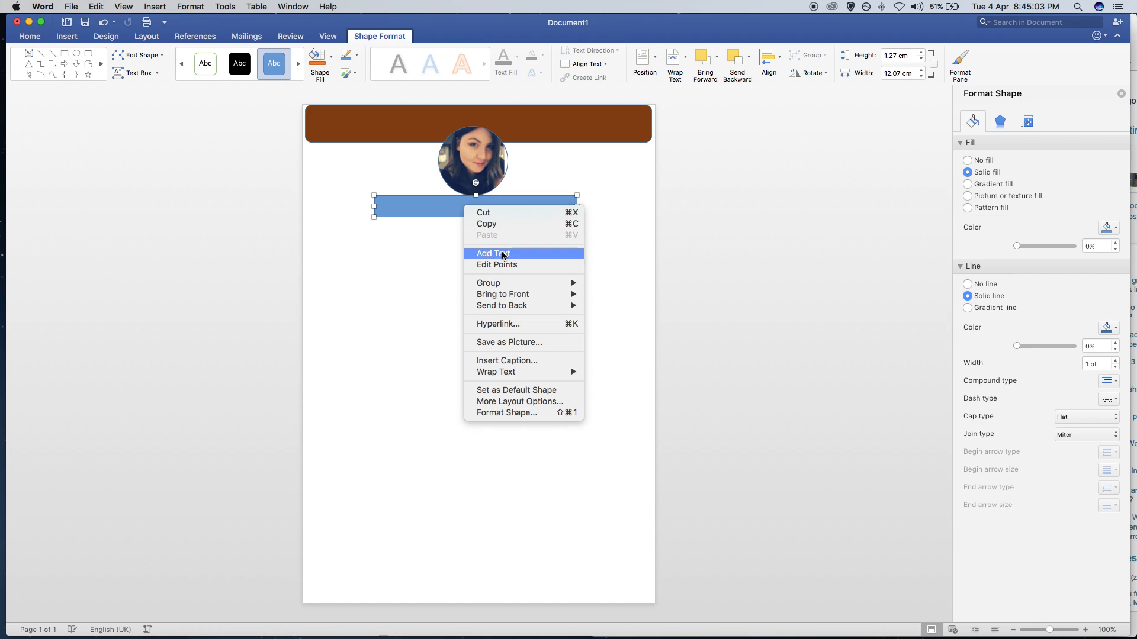
click(493, 253)
text(Star)
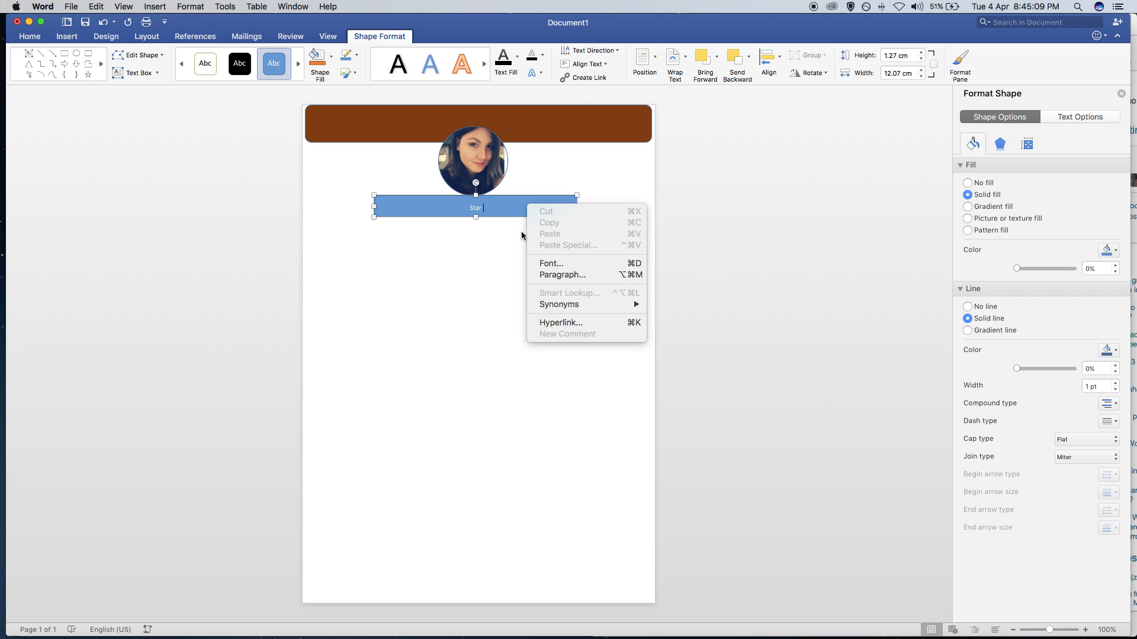
right_click(475, 208)
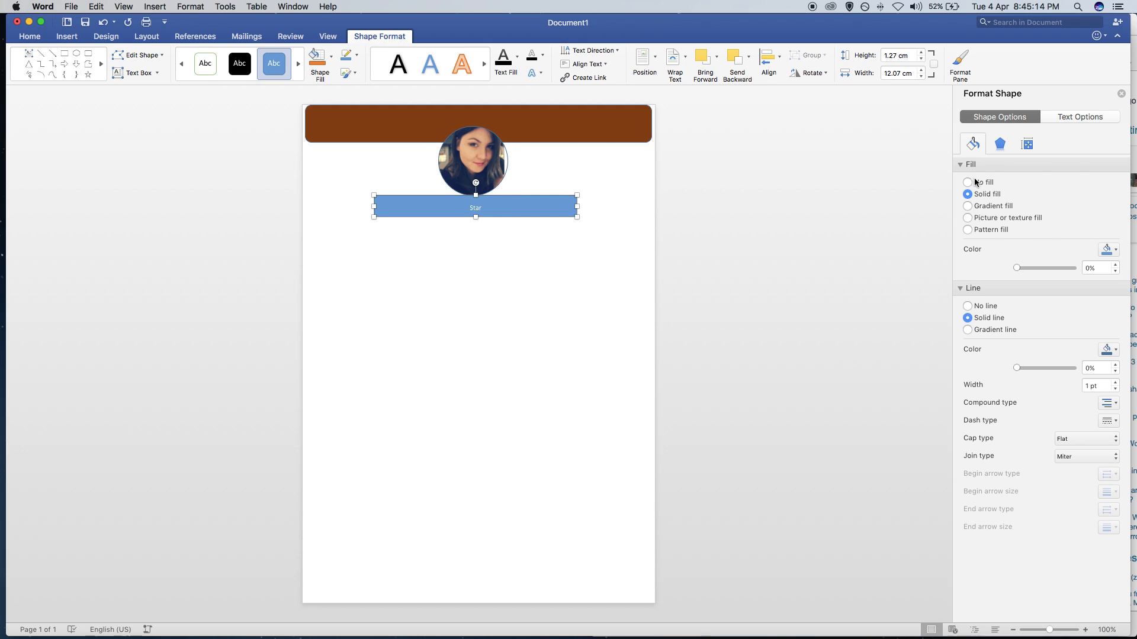
click(967, 183)
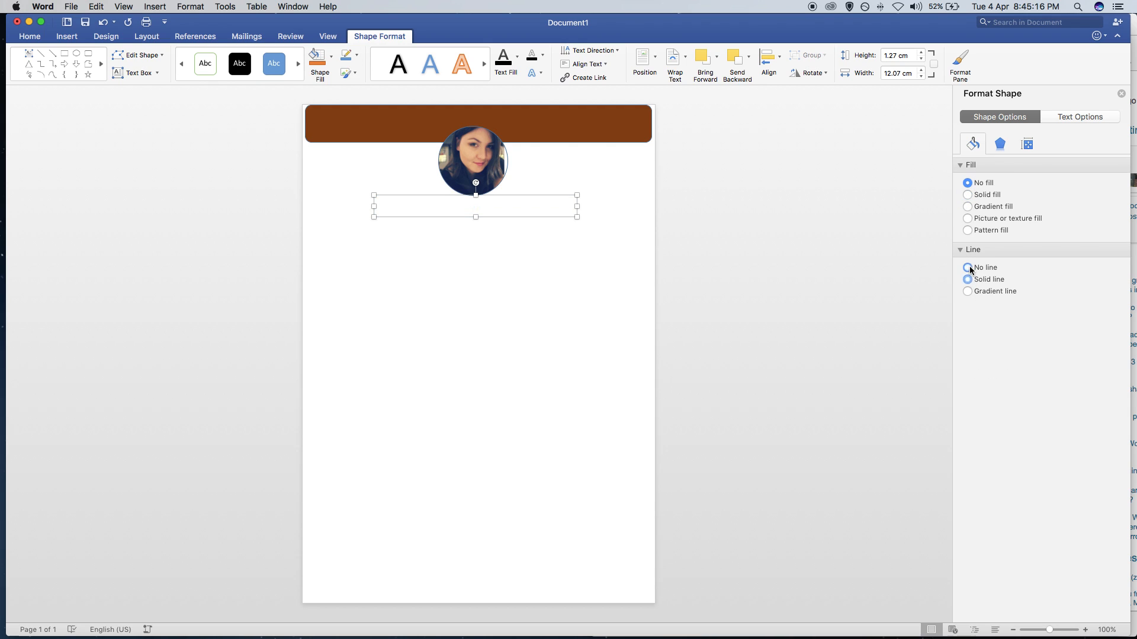
click(968, 268)
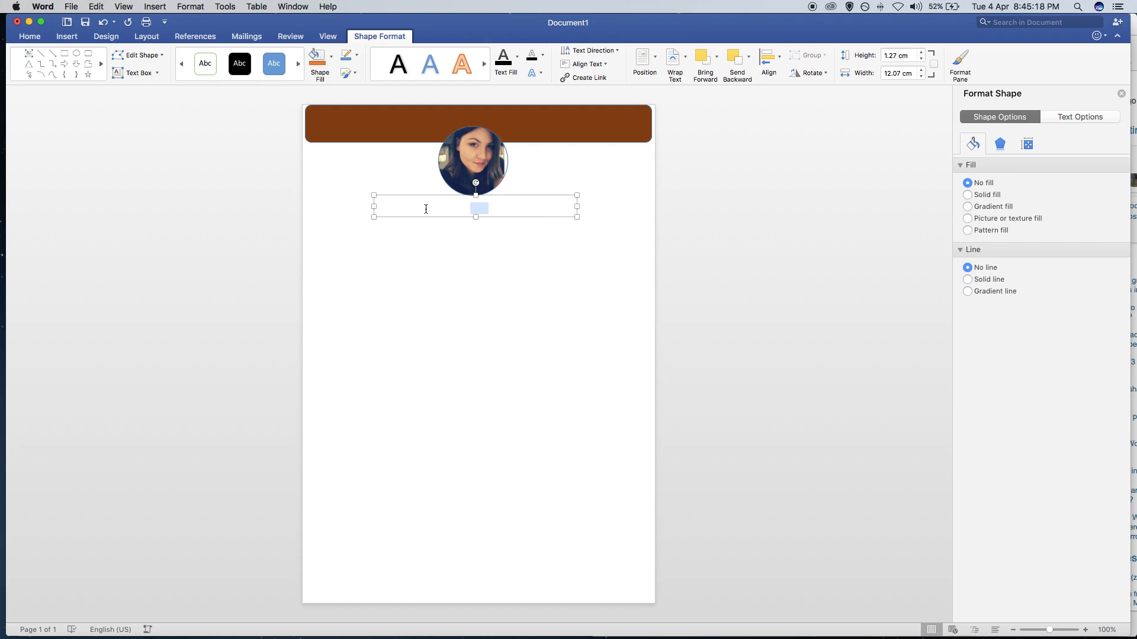
Type the name Star and format it bold, 36 pt, brown, all caps.
click(29, 36)
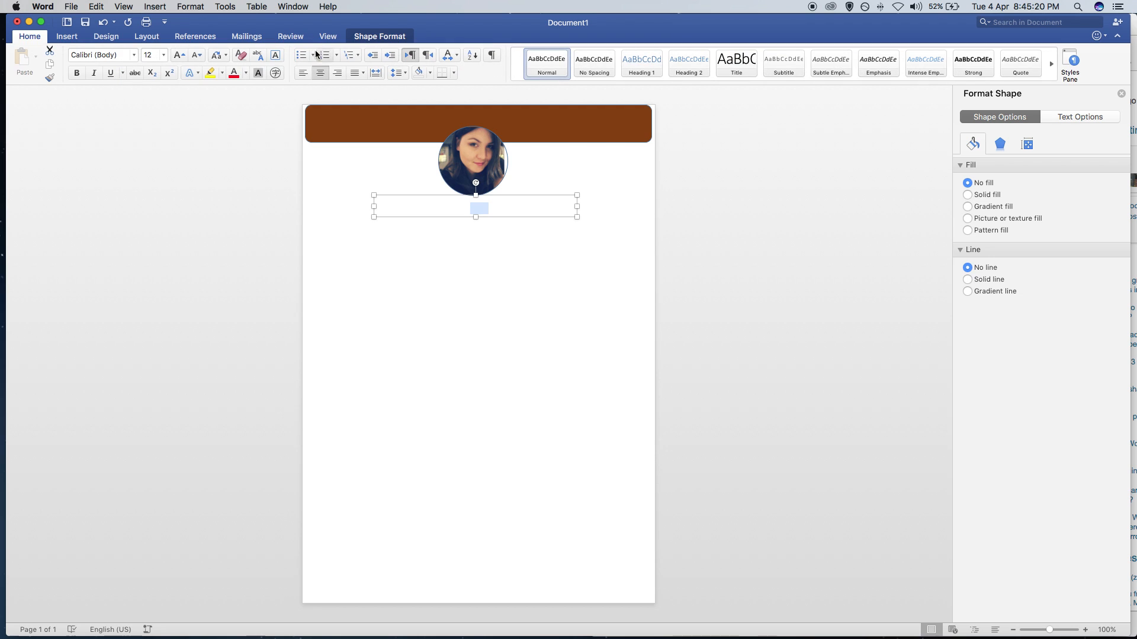
text(Star)
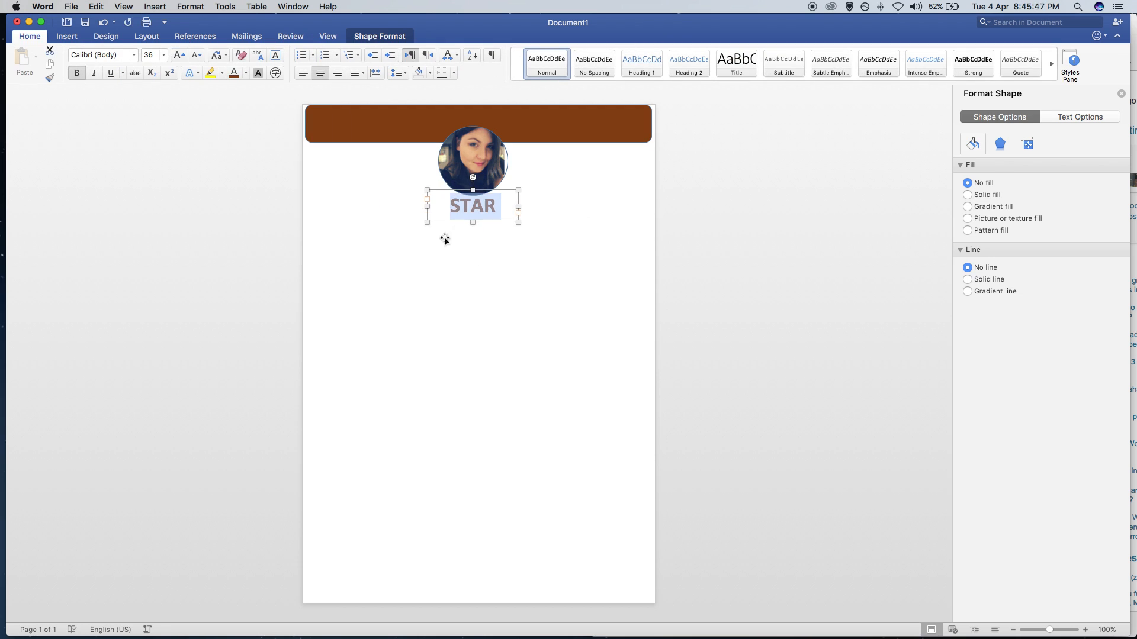
click(65, 37)
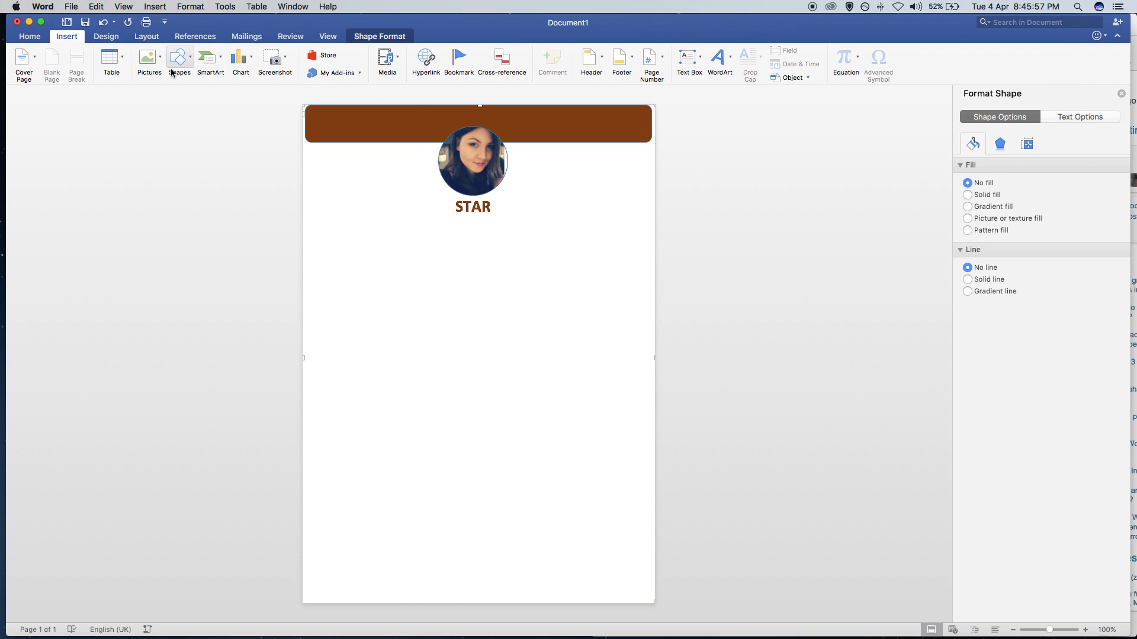
Add a no-fill rectangle under the name reading International Researcher in bold 14 pt.
click(179, 61)
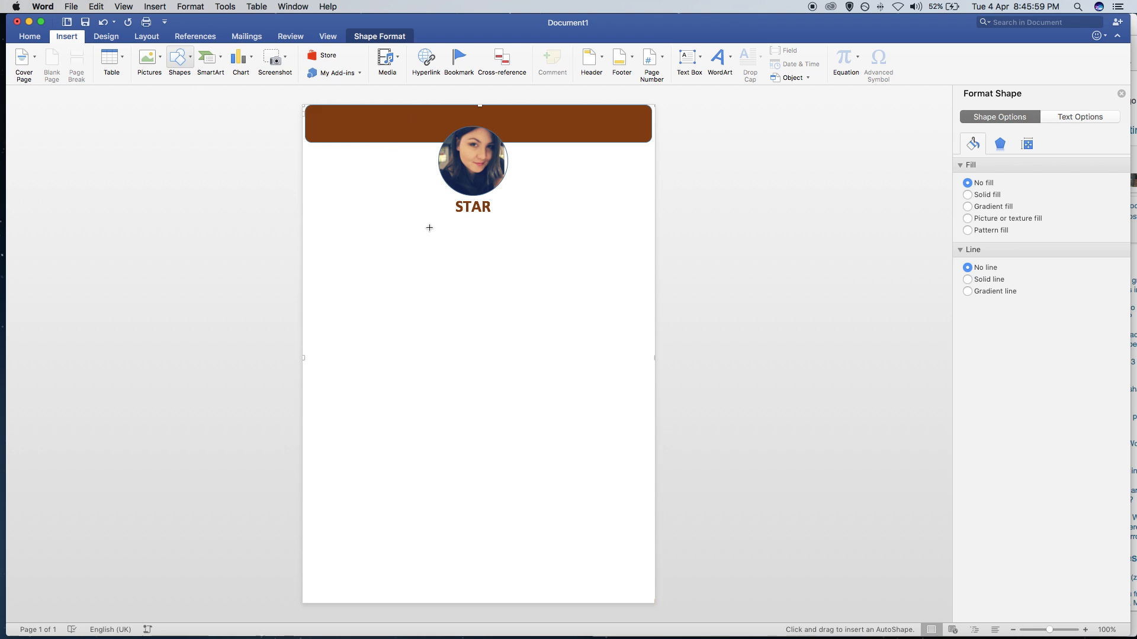
right_click(498, 234)
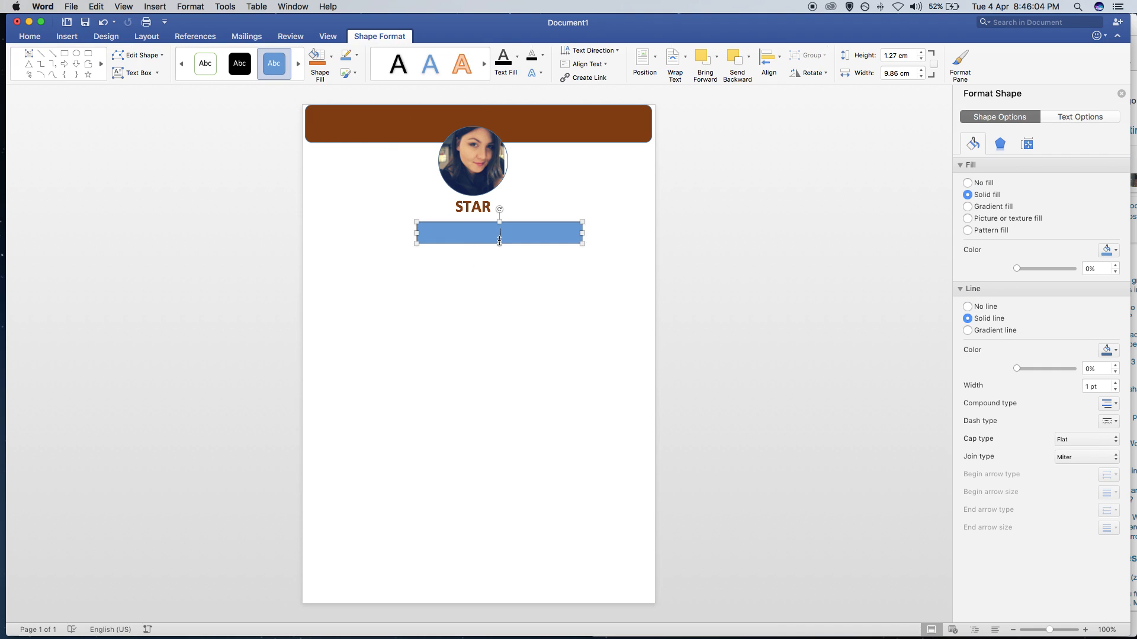
text(International Researcher)
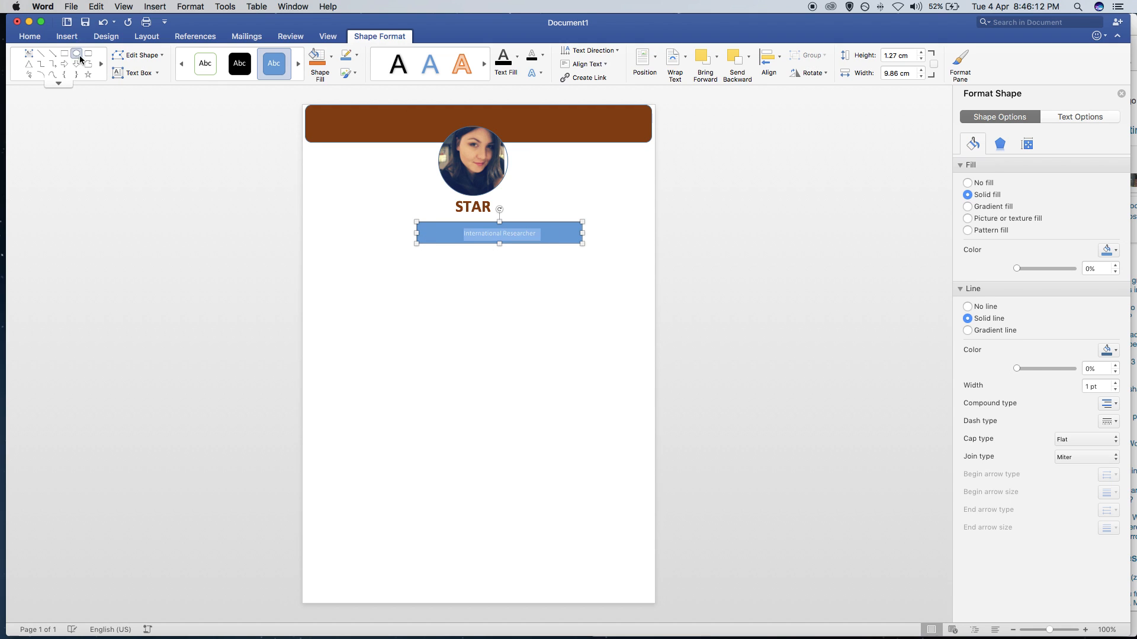
click(29, 36)
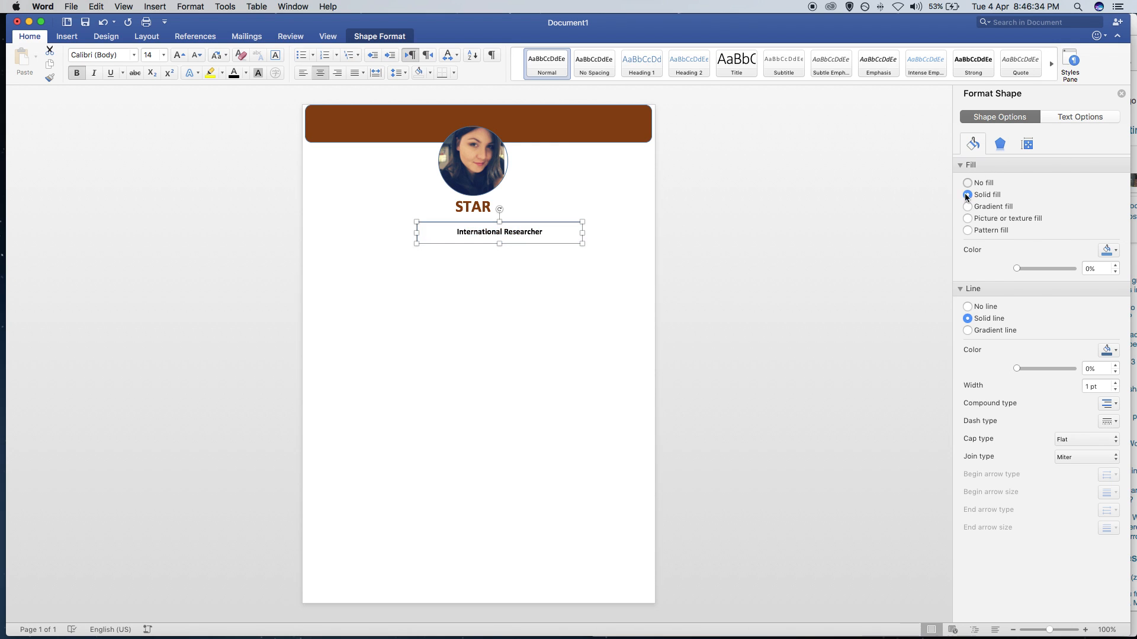
click(969, 183)
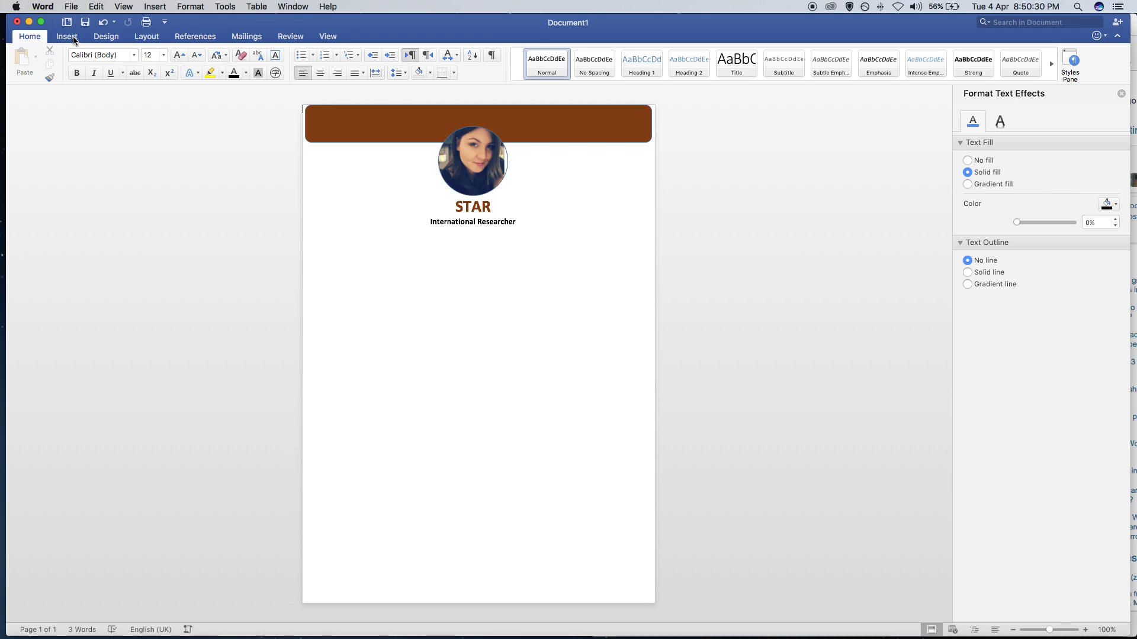
Draw a tall rectangle at the left below the headings and remove its fill.
click(65, 36)
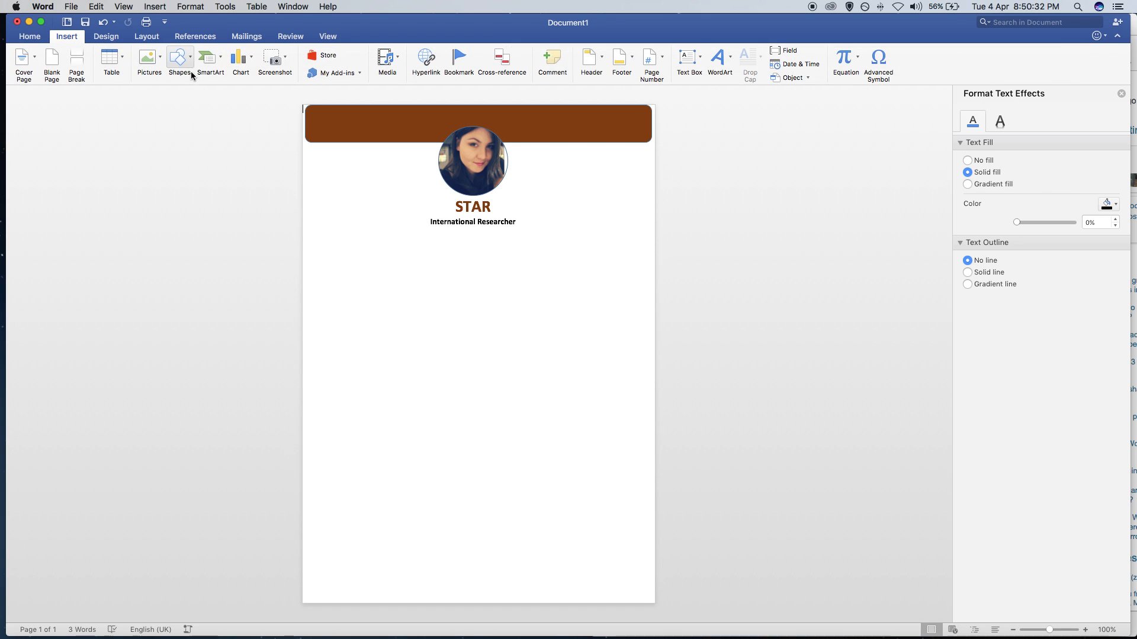
click(179, 62)
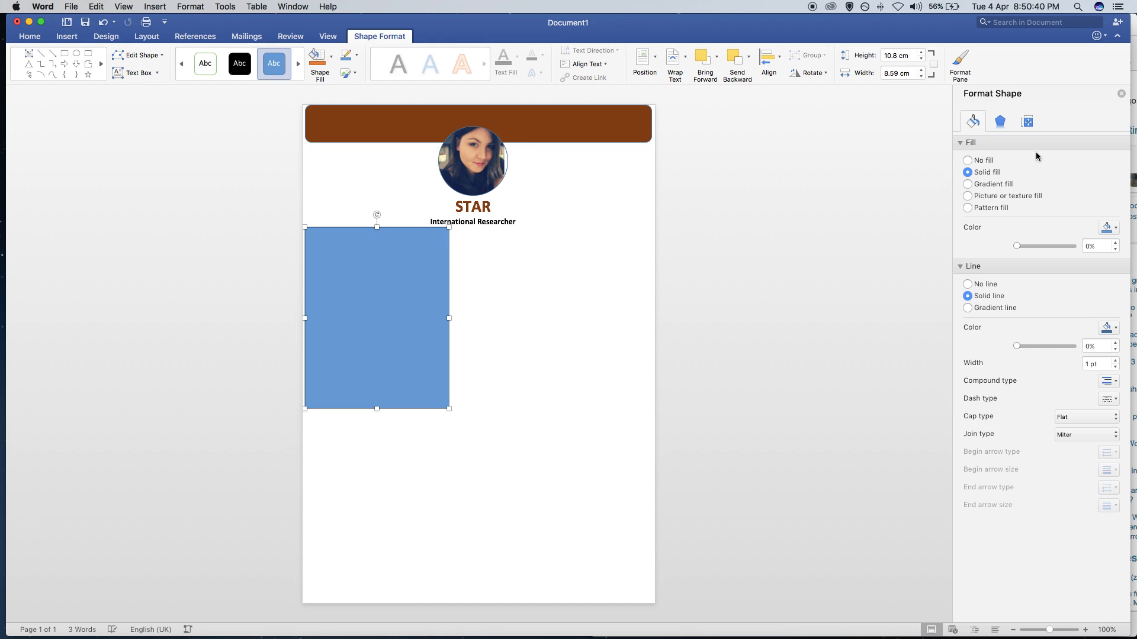
right_click(377, 304)
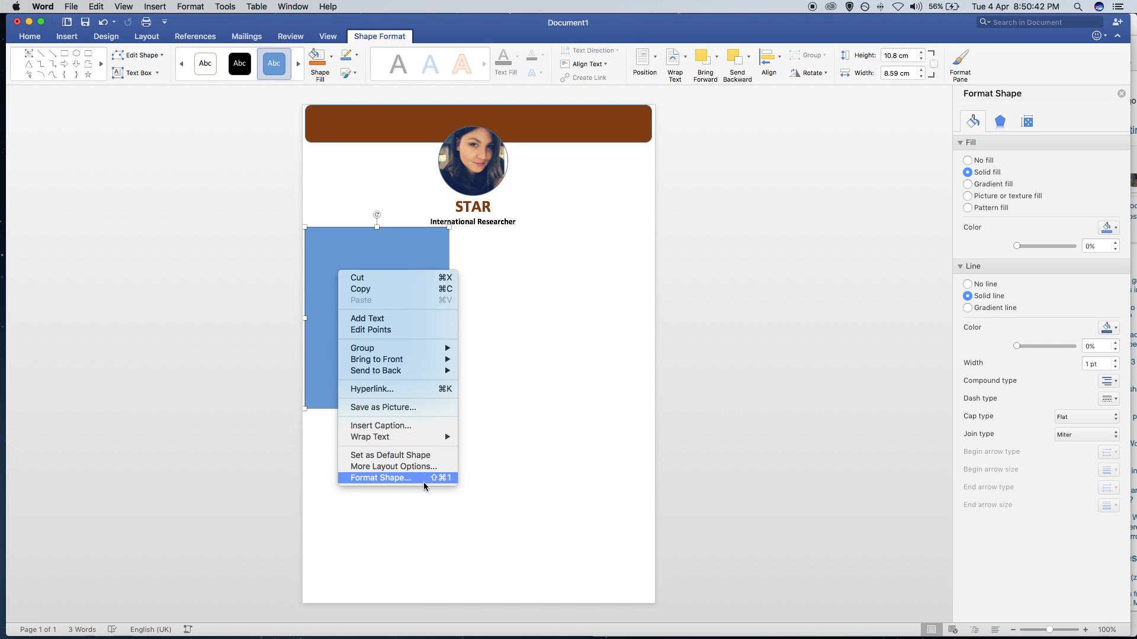
click(380, 478)
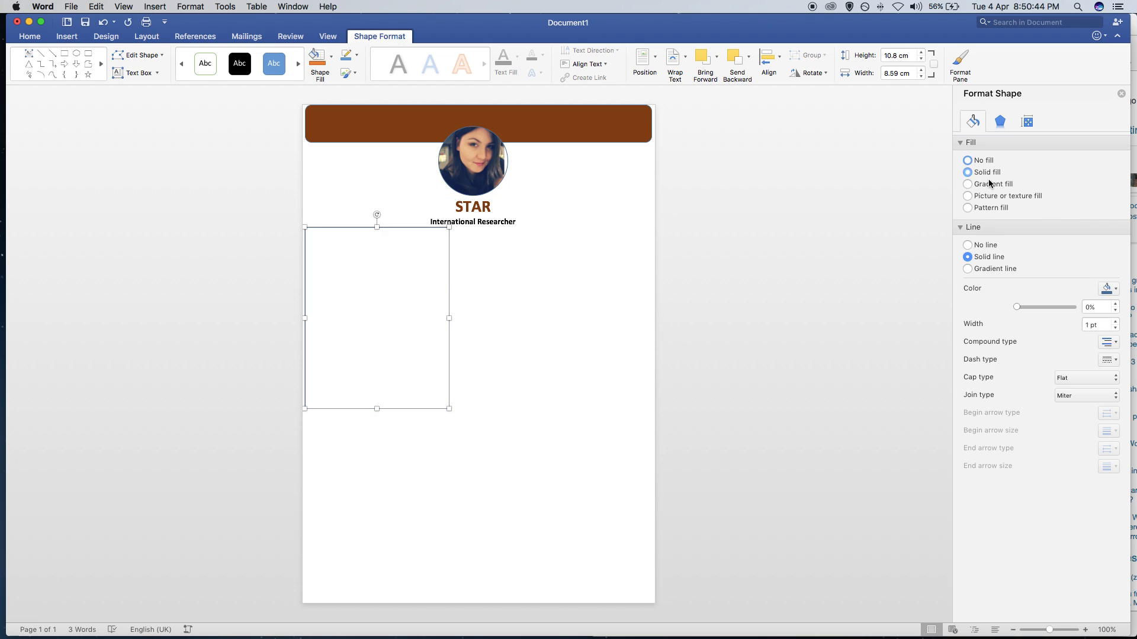
click(967, 160)
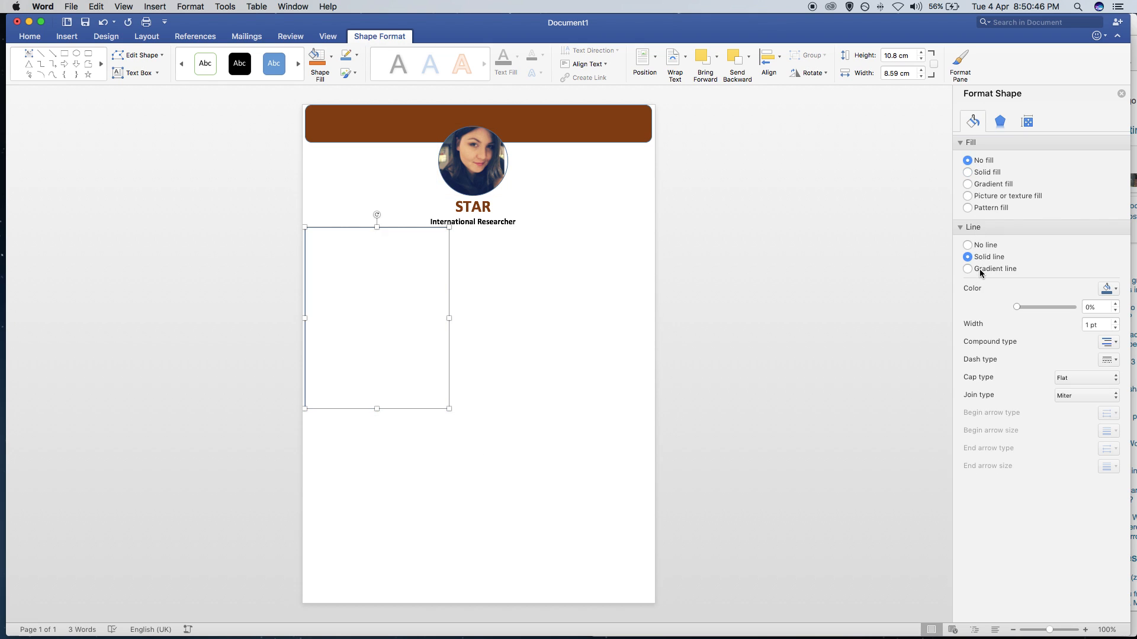
Give the box a brown radial gradient outline, brightness -50%, with a dashed Dash type.
click(968, 269)
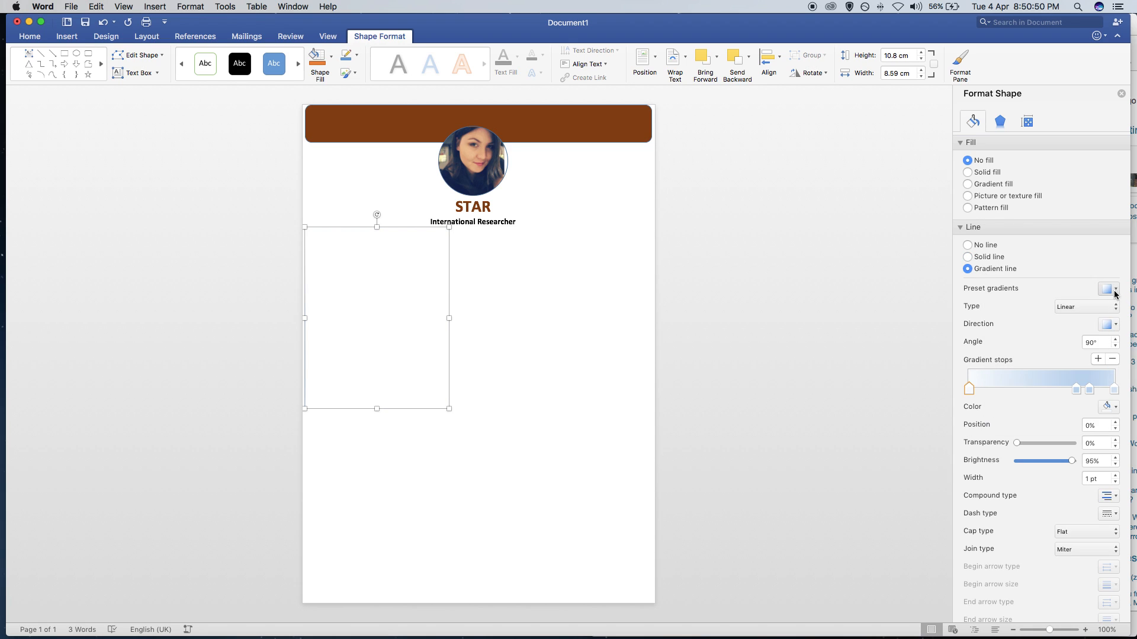
click(1109, 289)
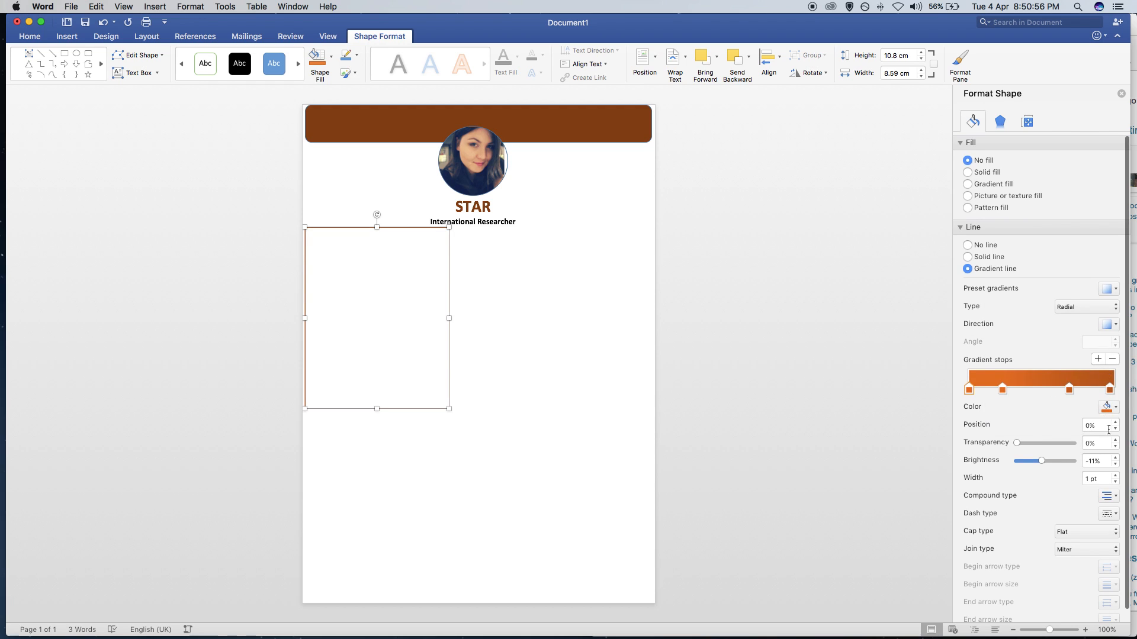
click(1107, 407)
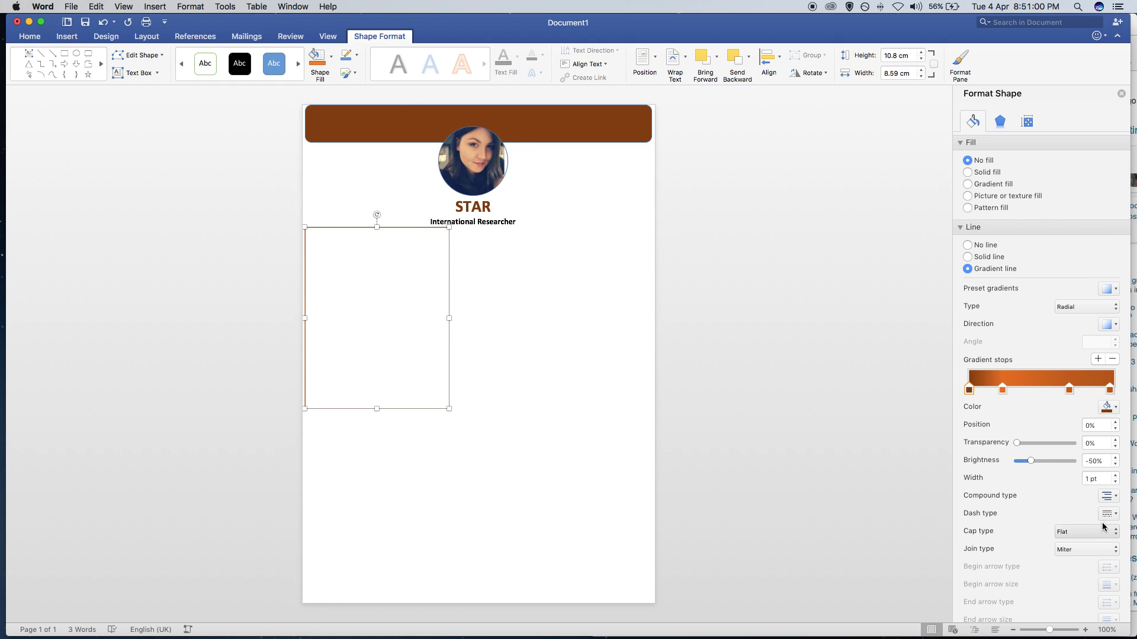
click(1108, 514)
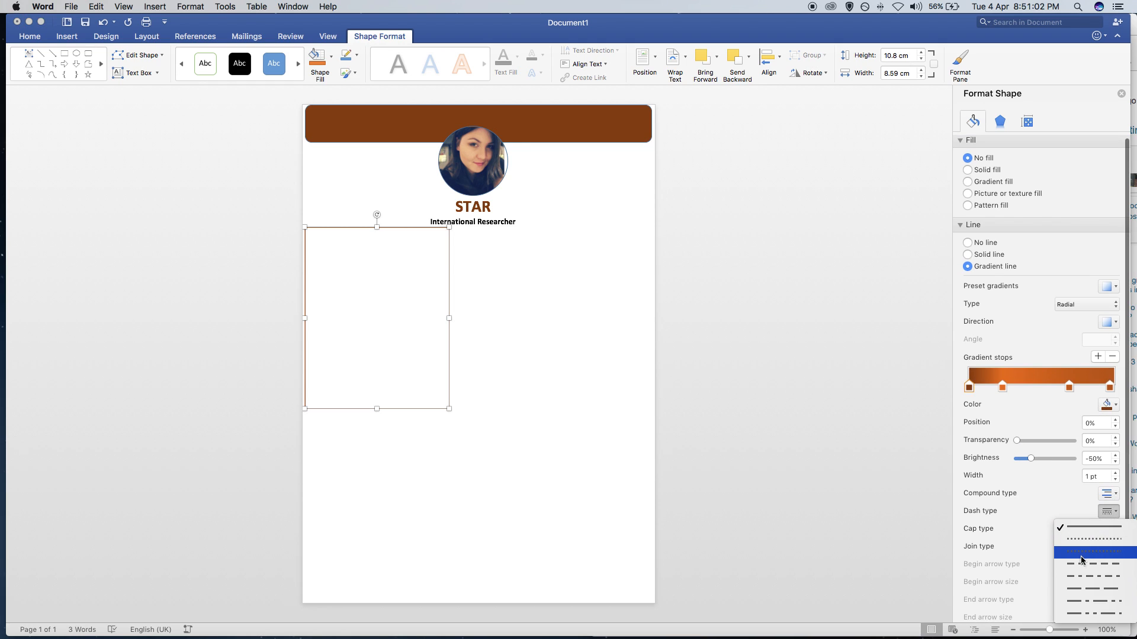
click(1082, 558)
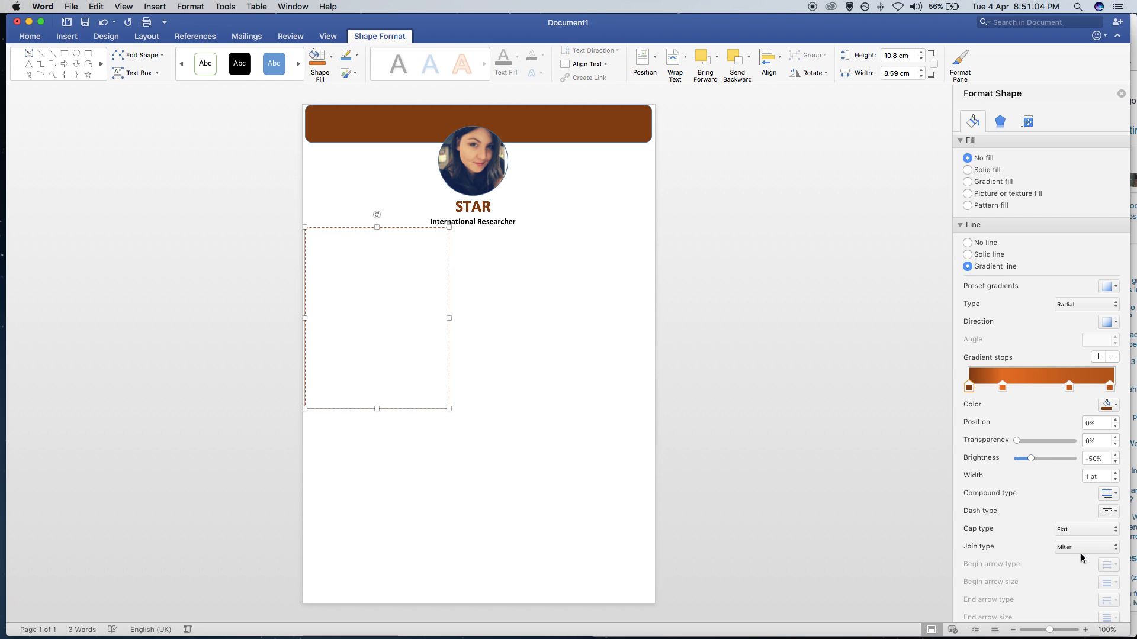
Type the two About Me paragraphs, then the Education heading with MBA and Bachelors entries.
click(968, 267)
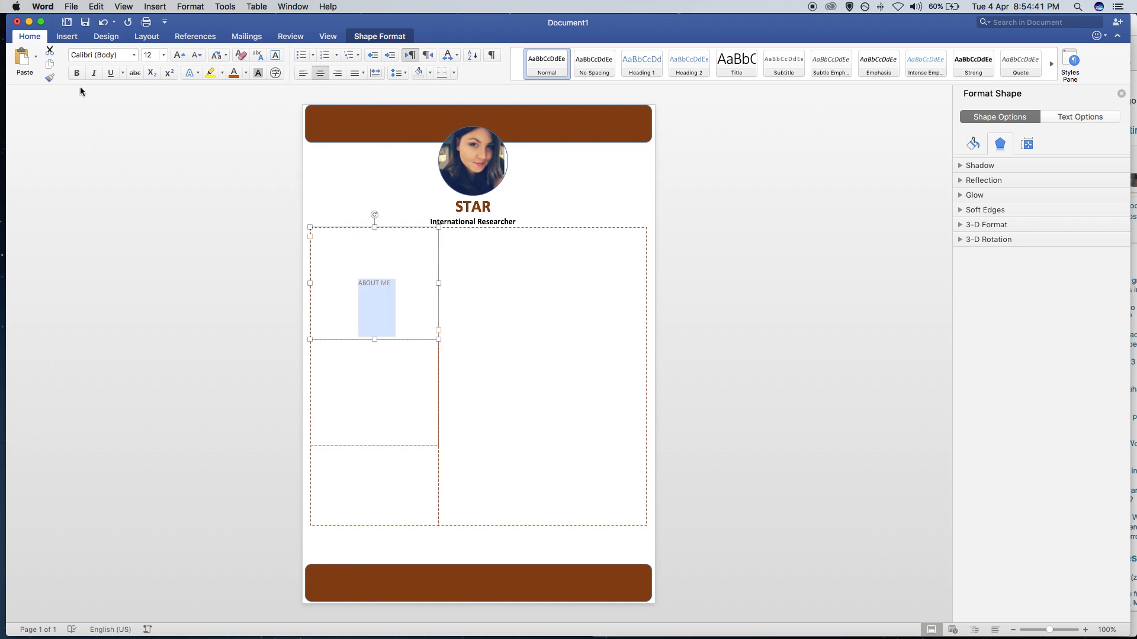
click(245, 73)
text(I am highly motivated individual seeking to pursue a career in marketing with a )
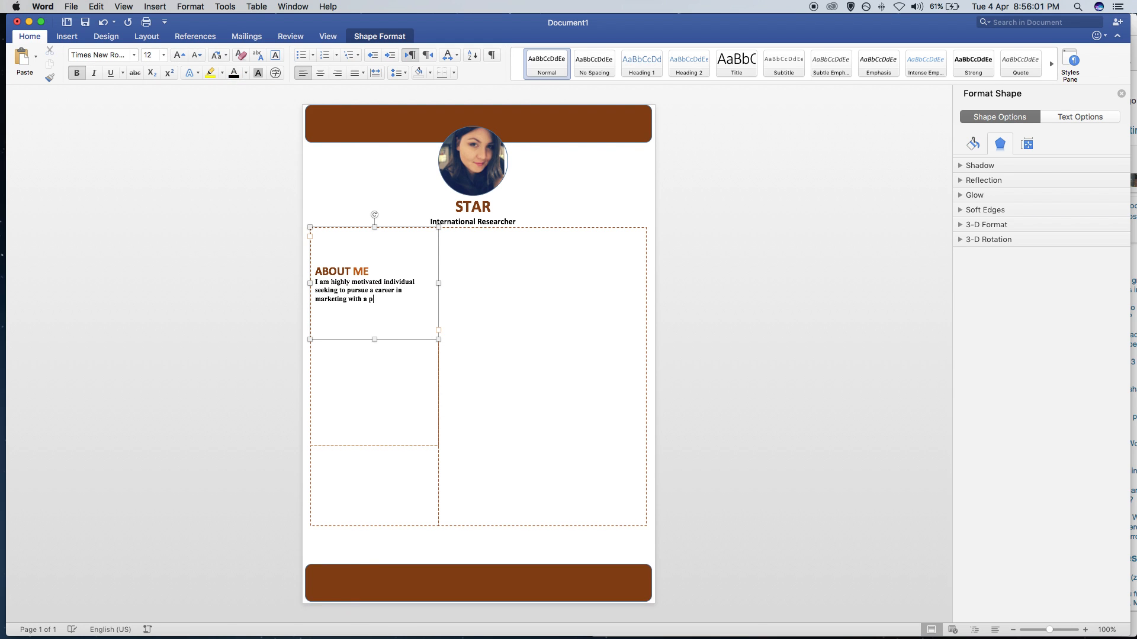
text(particular interest in market research, product development and international marketing)
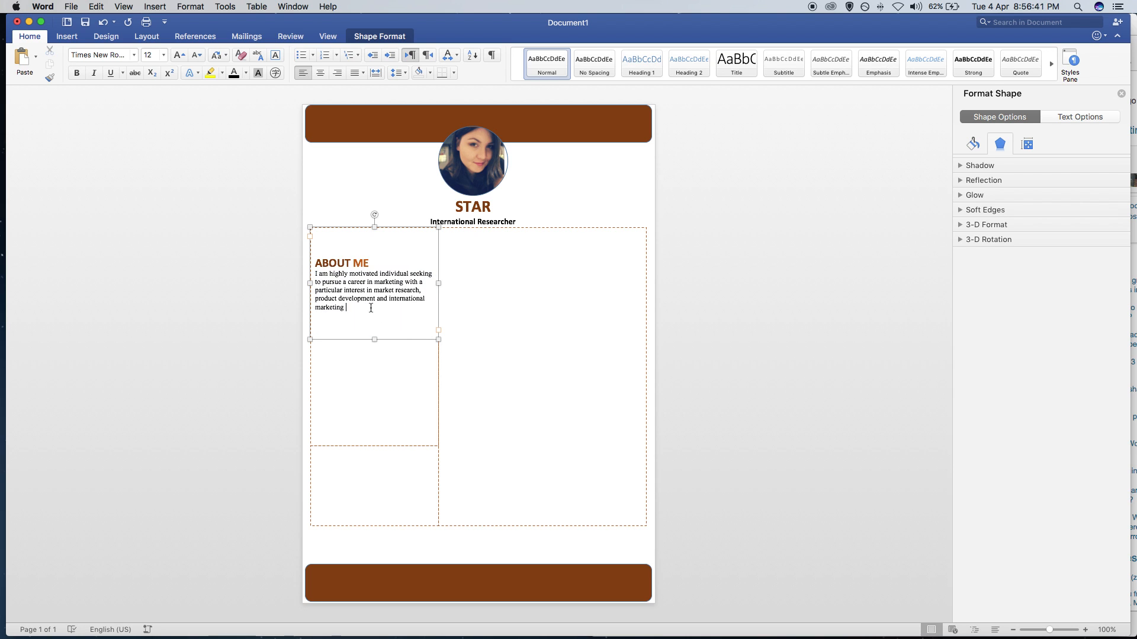
text(I am a result oriented. I have excellent leadership and management skills, I am also a creative thi)
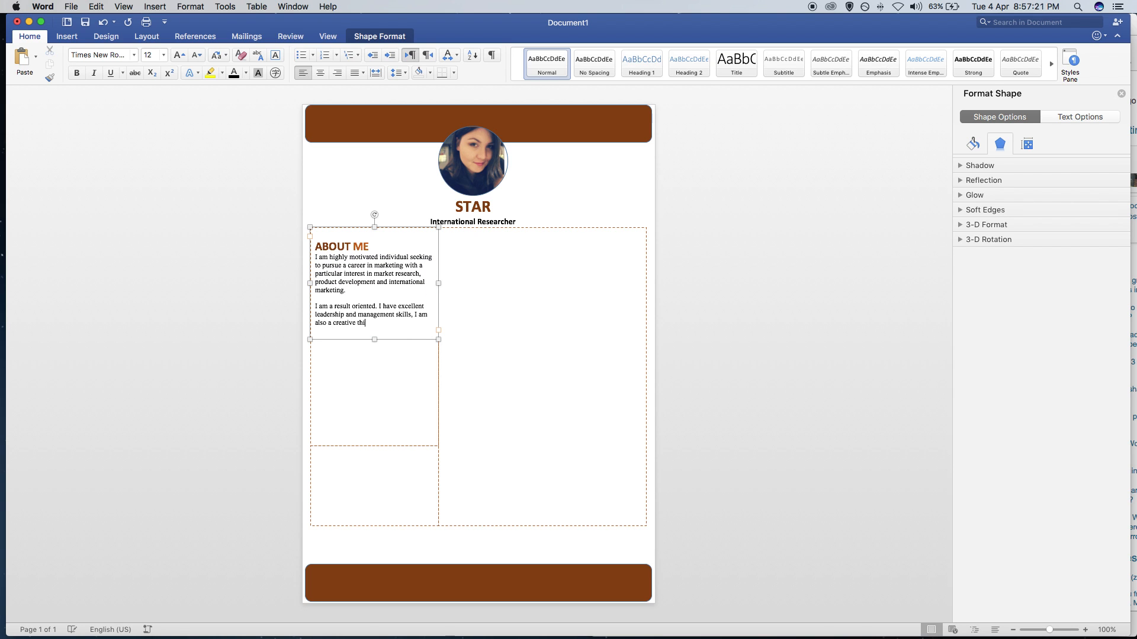
click(374, 391)
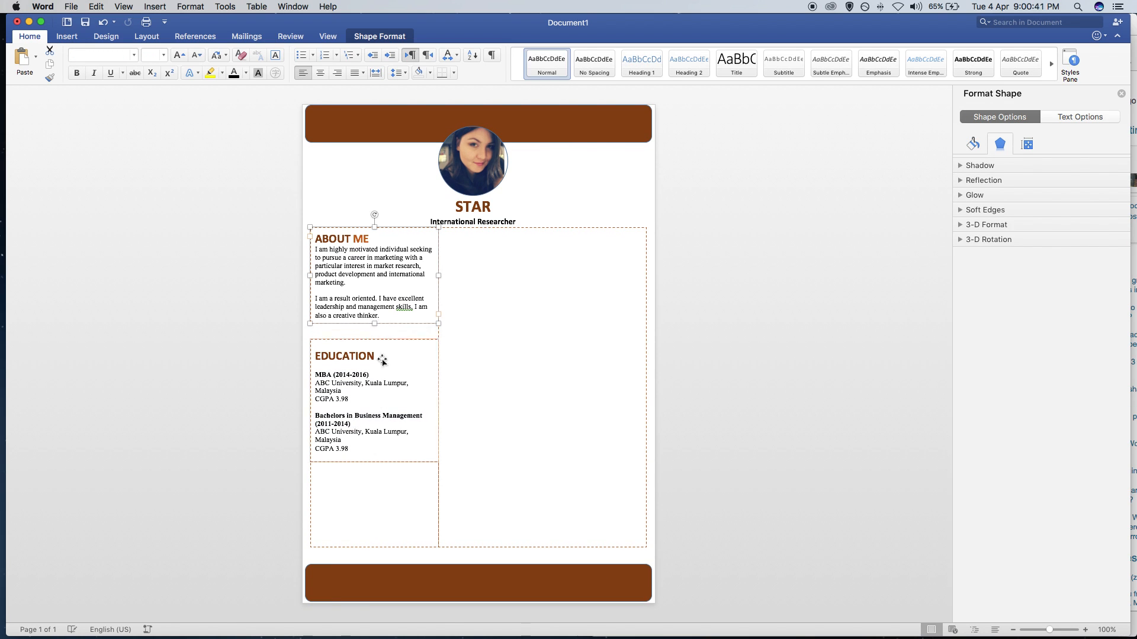
Type WORK EXPERIENCE with four roles such as International Marketing Executive (May 2015 - Present) and bulleted duties.
click(543, 390)
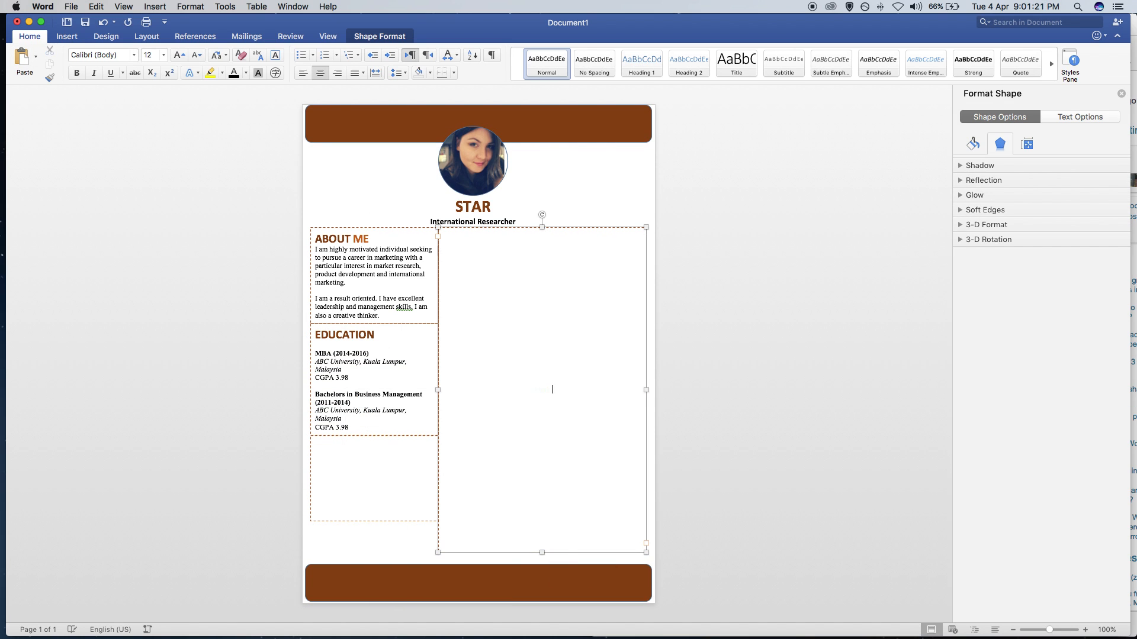
text(WORK EXPERIENCE)
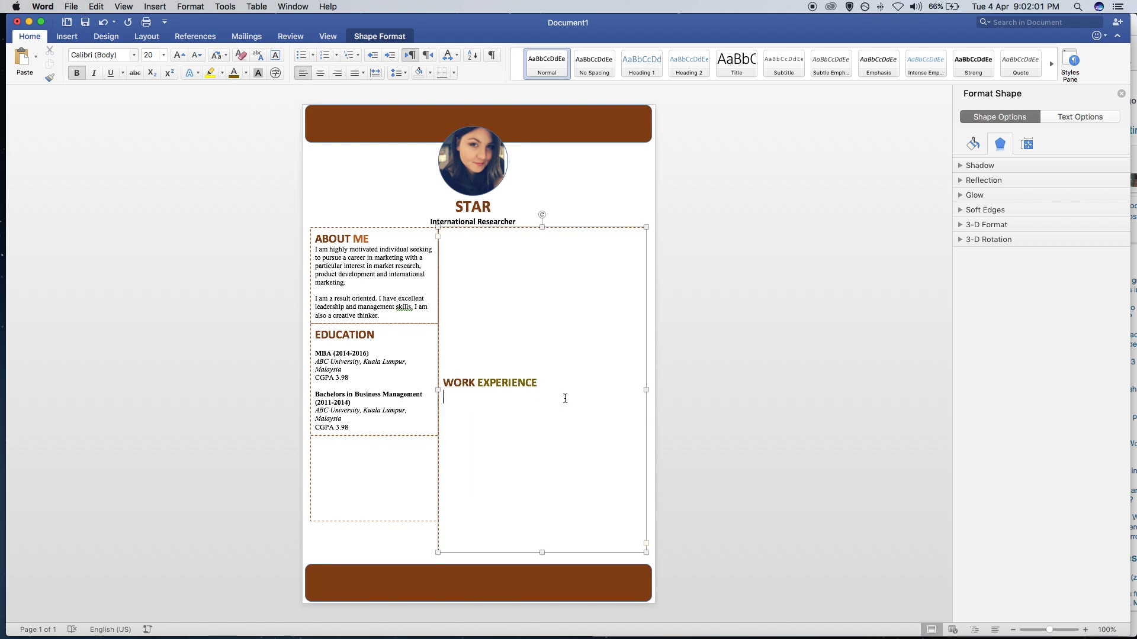
text(International Marketing Executive (May 2015 - Present)
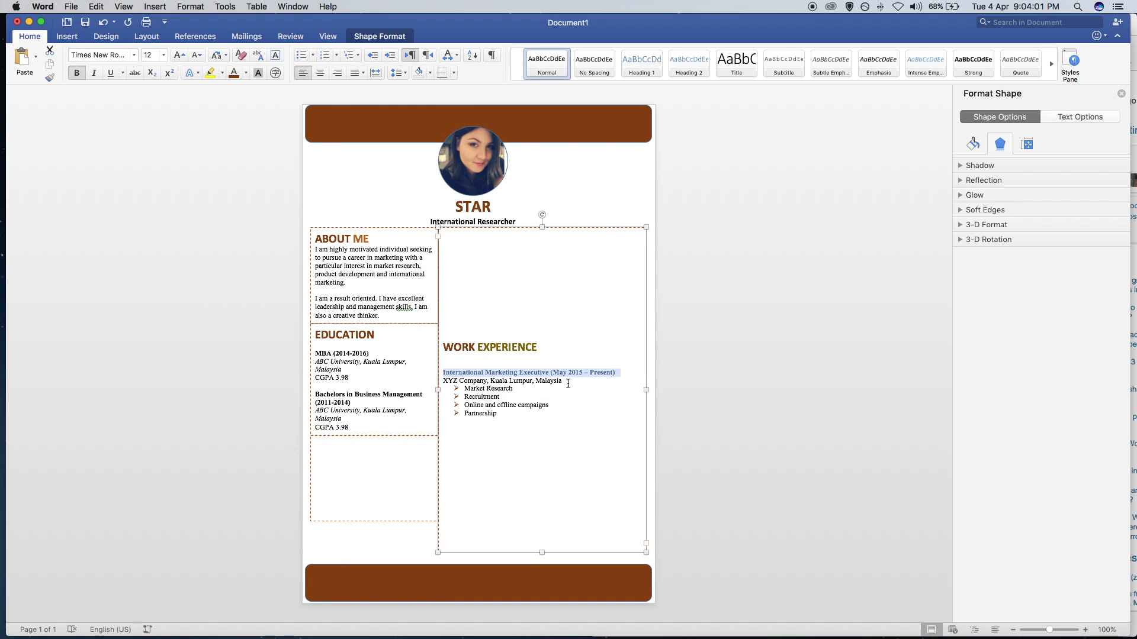
text(Marketing Assistant (January 2014- April 2015)
text(ABC Company, Kuala Lumpur, Malaysia)
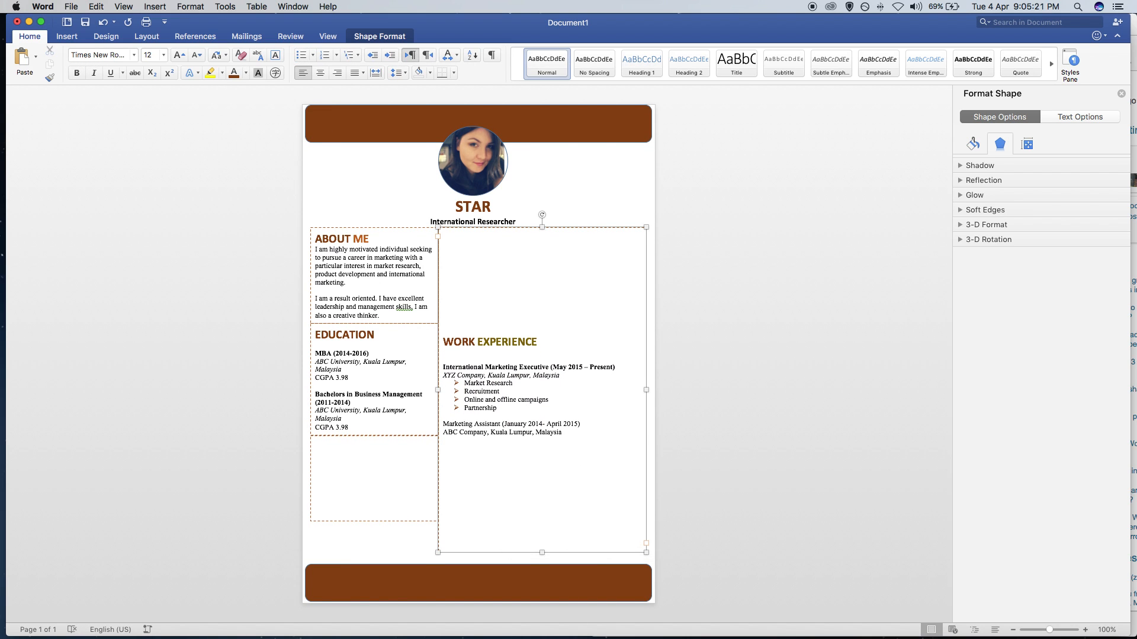
text(Assis)
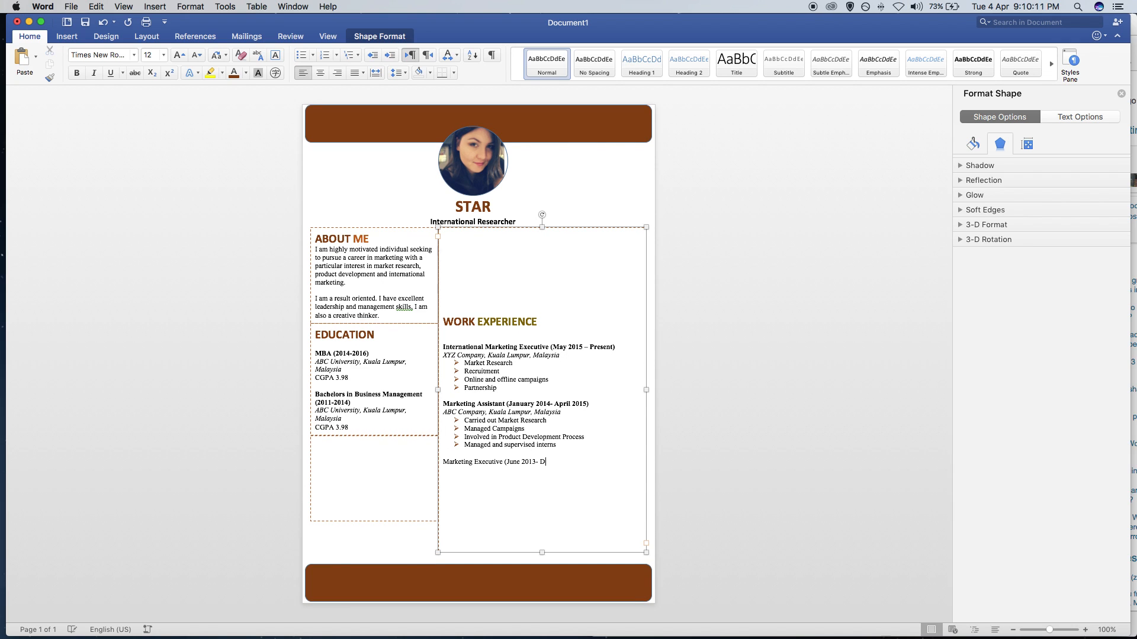
text(ecember 2013))
text(Customer)
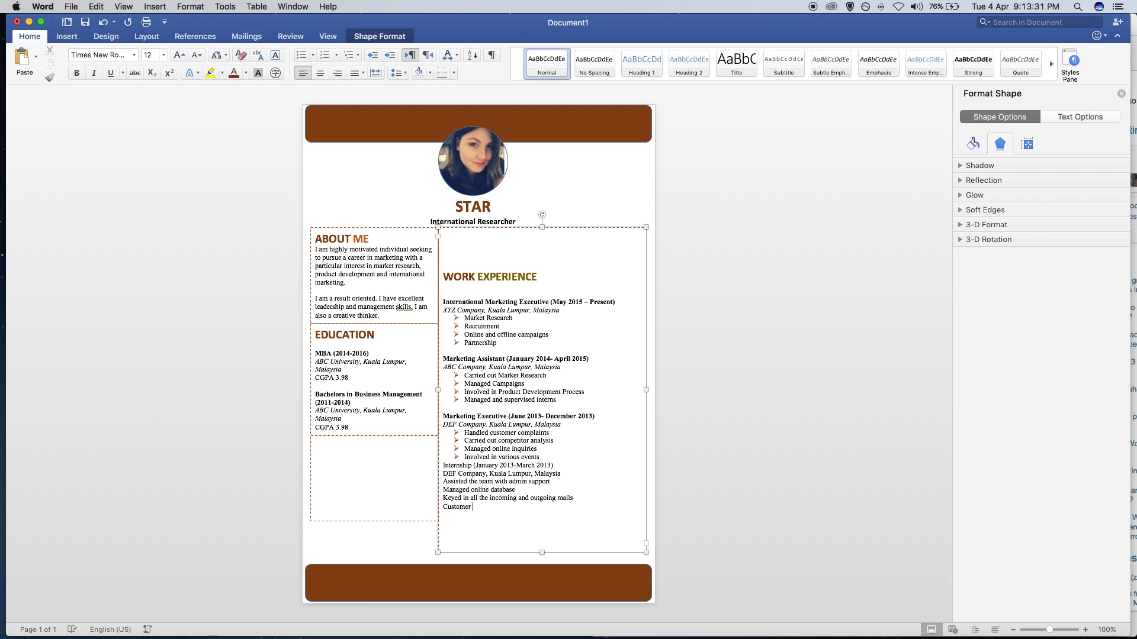
click(66, 36)
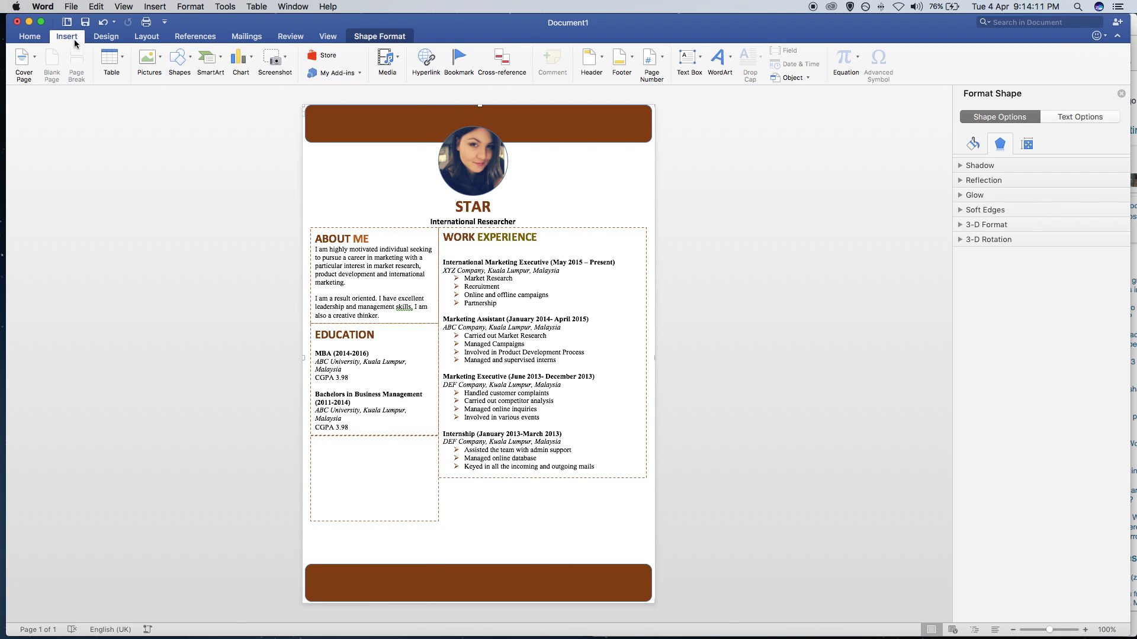
Add a Personal Details text box starting with 'Gender' and save the resume as PDF.
click(1108, 407)
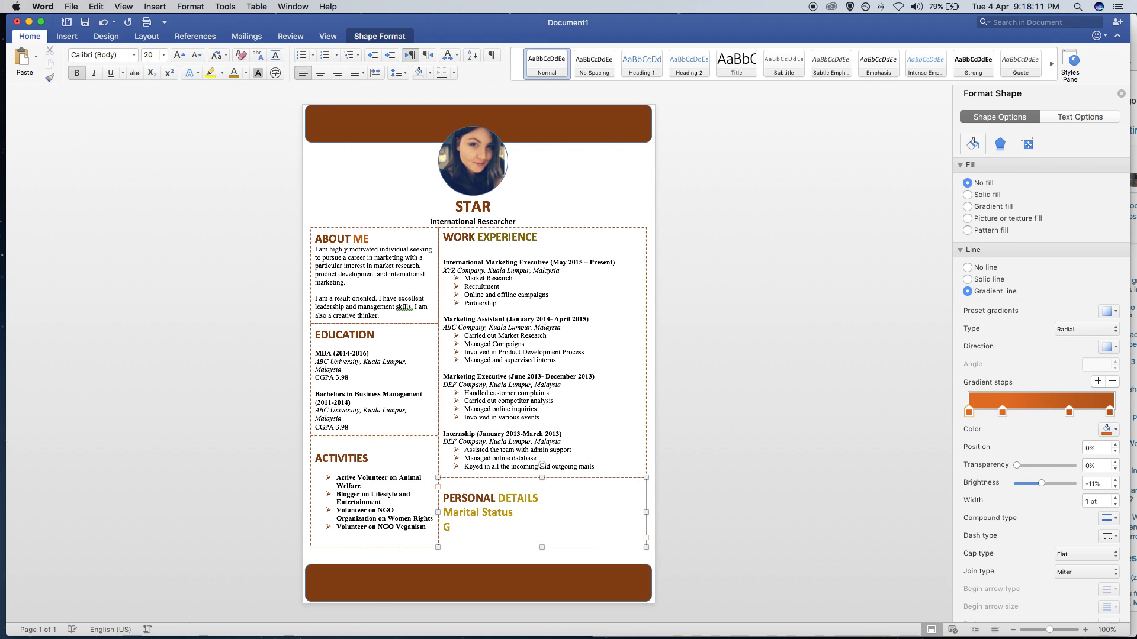
text(Gender: Female)
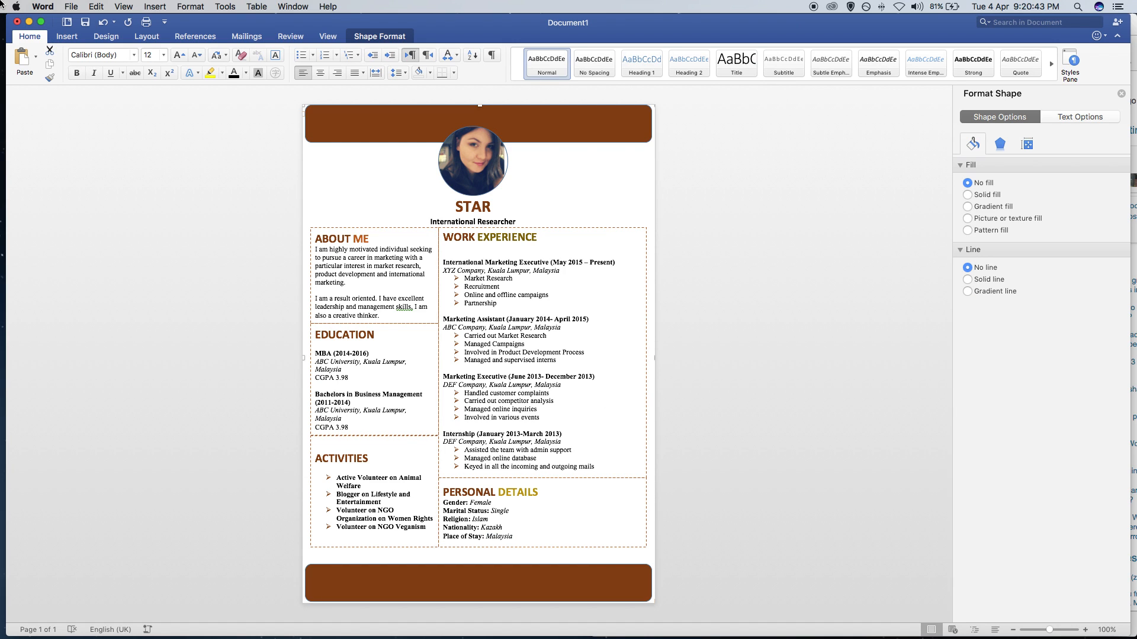
mouse_move(238, 255)
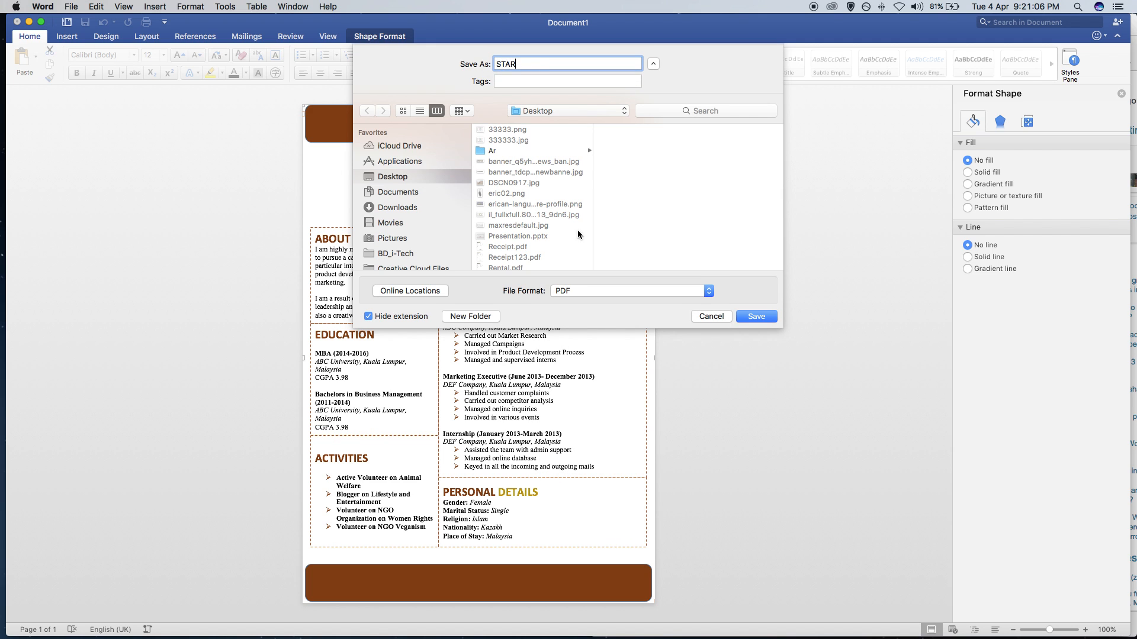
click(755, 316)
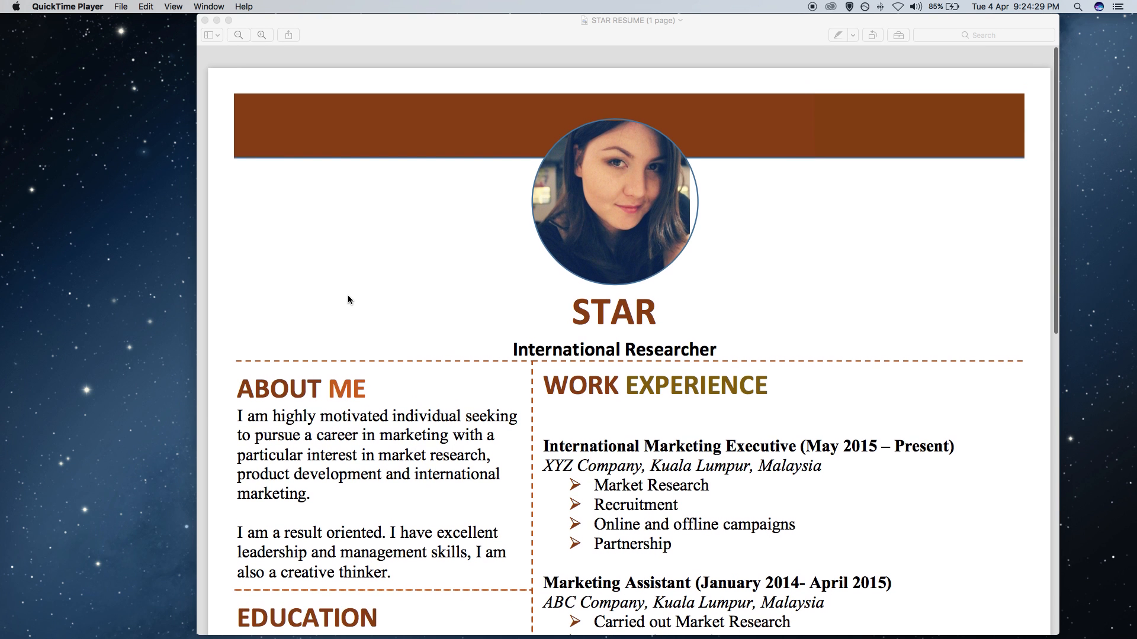
scroll(down, 3)
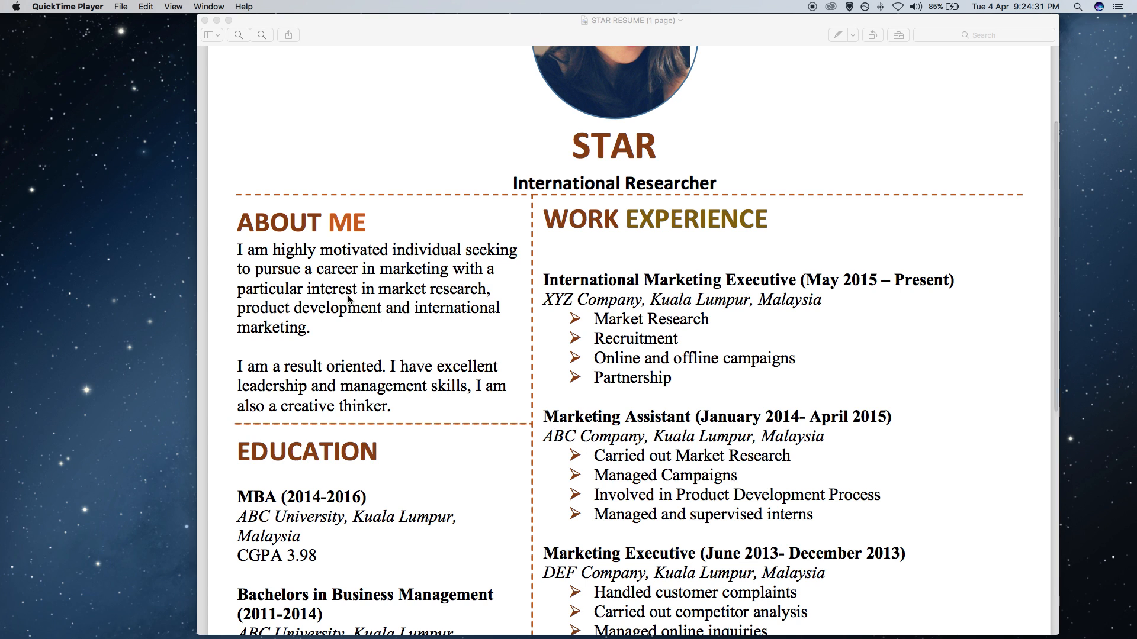
scroll(down, 3)
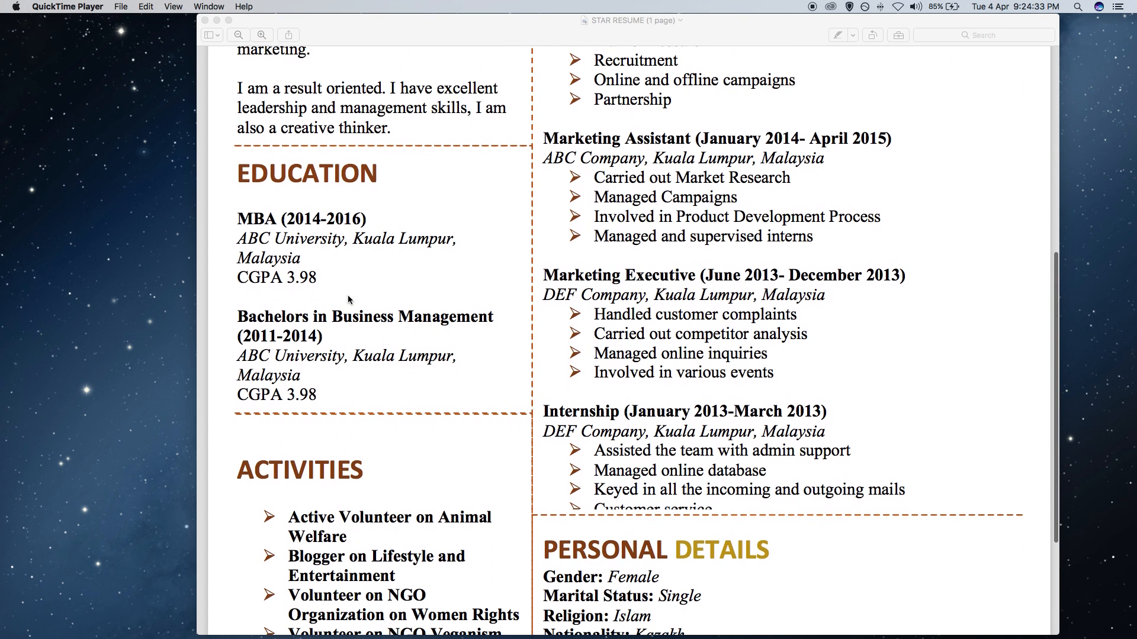
scroll(down, 3)
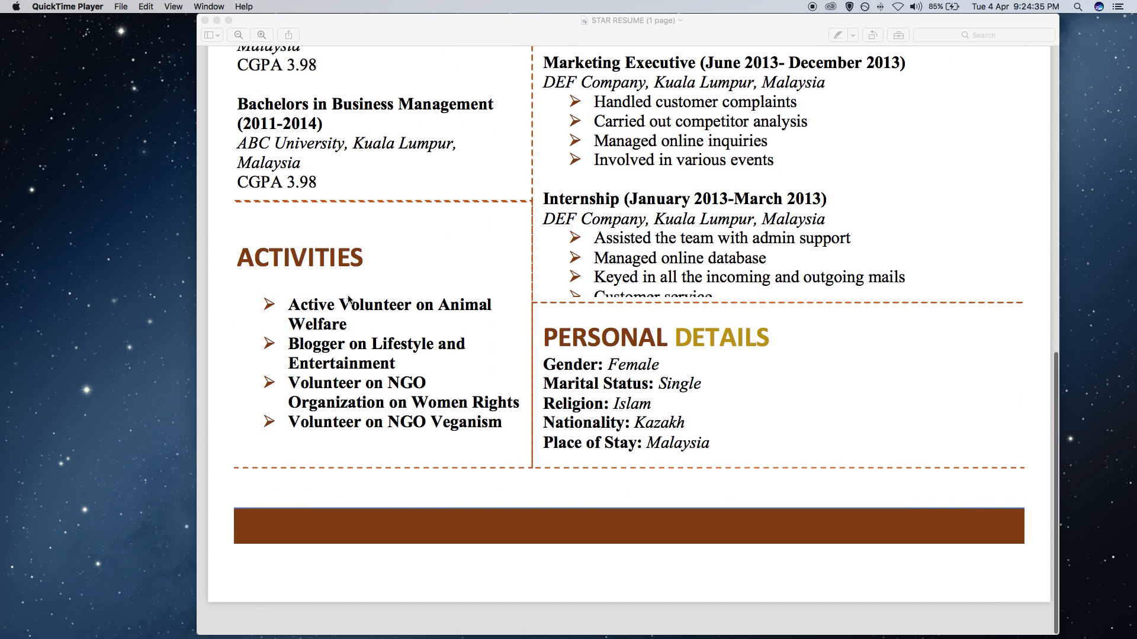
scroll(up, 3)
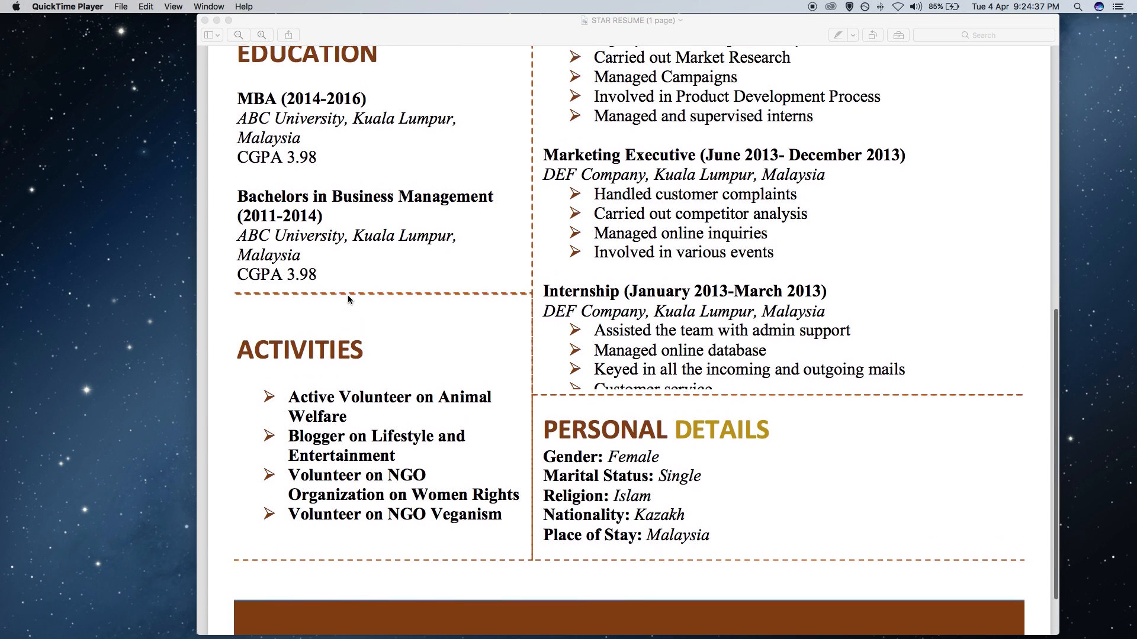
scroll(up, 3)
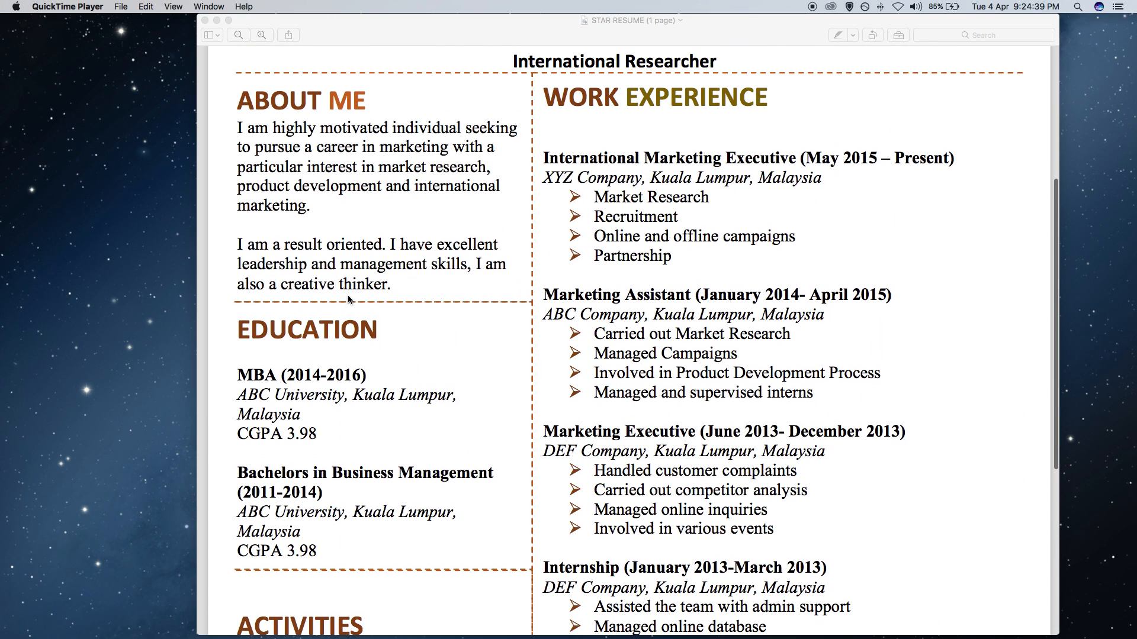
scroll(up, 3)
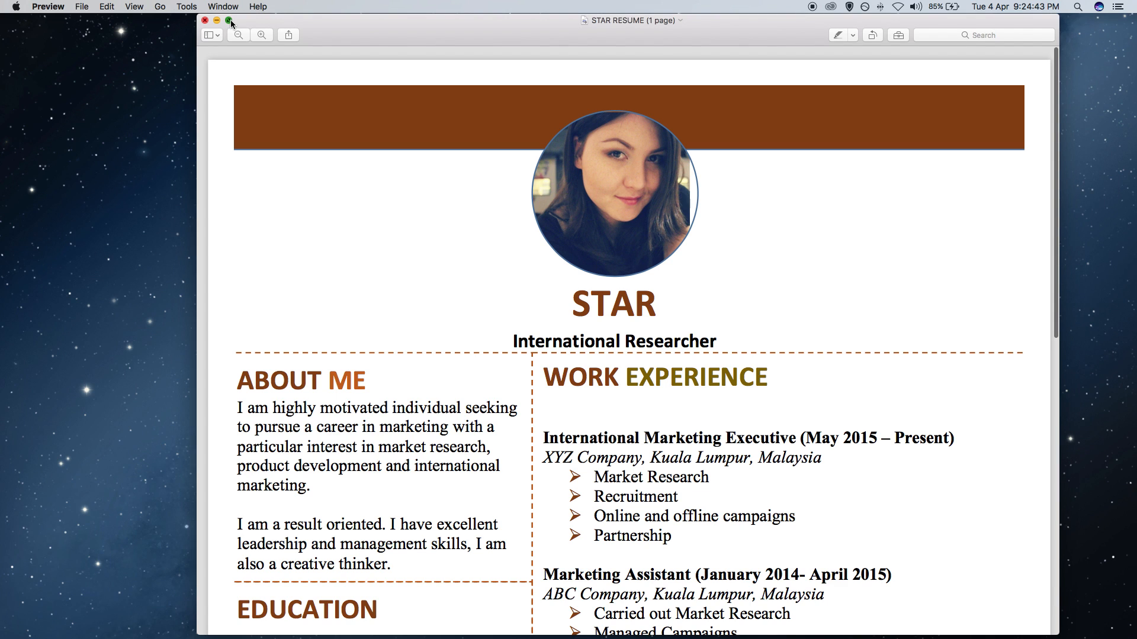
View the finished one-page resume PDF full screen in Preview.
click(238, 35)
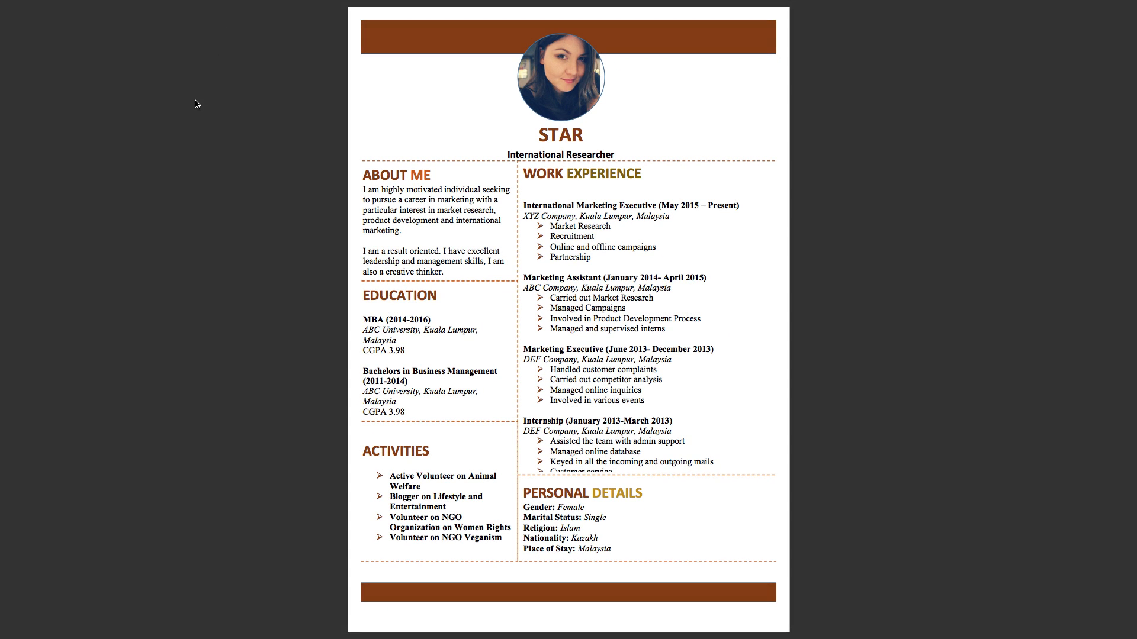
mouse_move(90, 488)
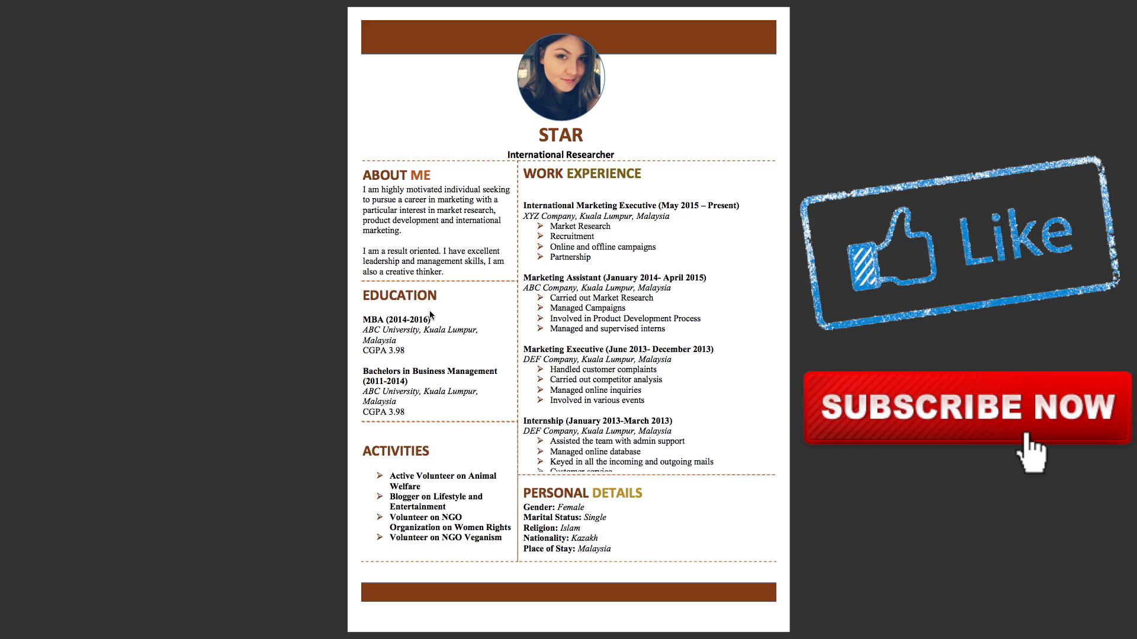
mouse_move(716, 412)
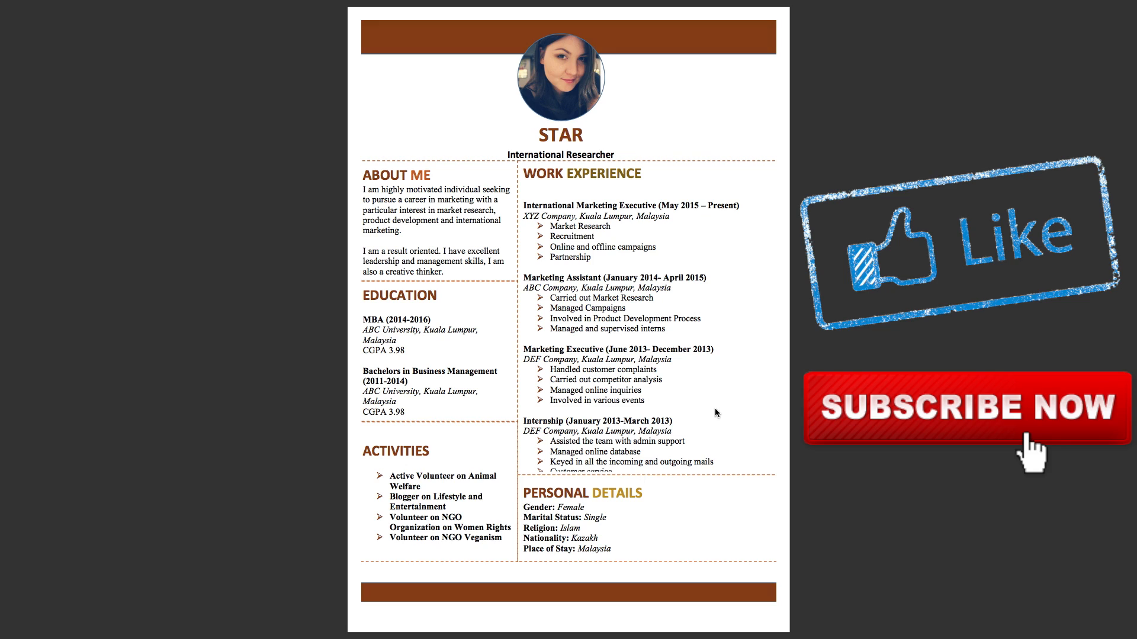
mouse_move(849, 280)
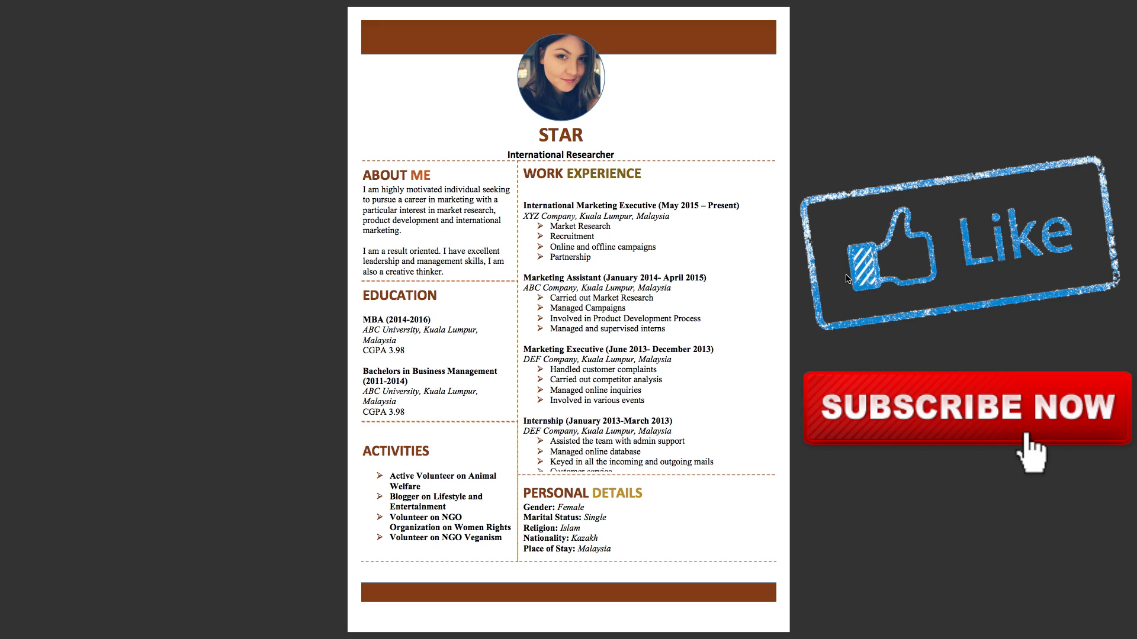